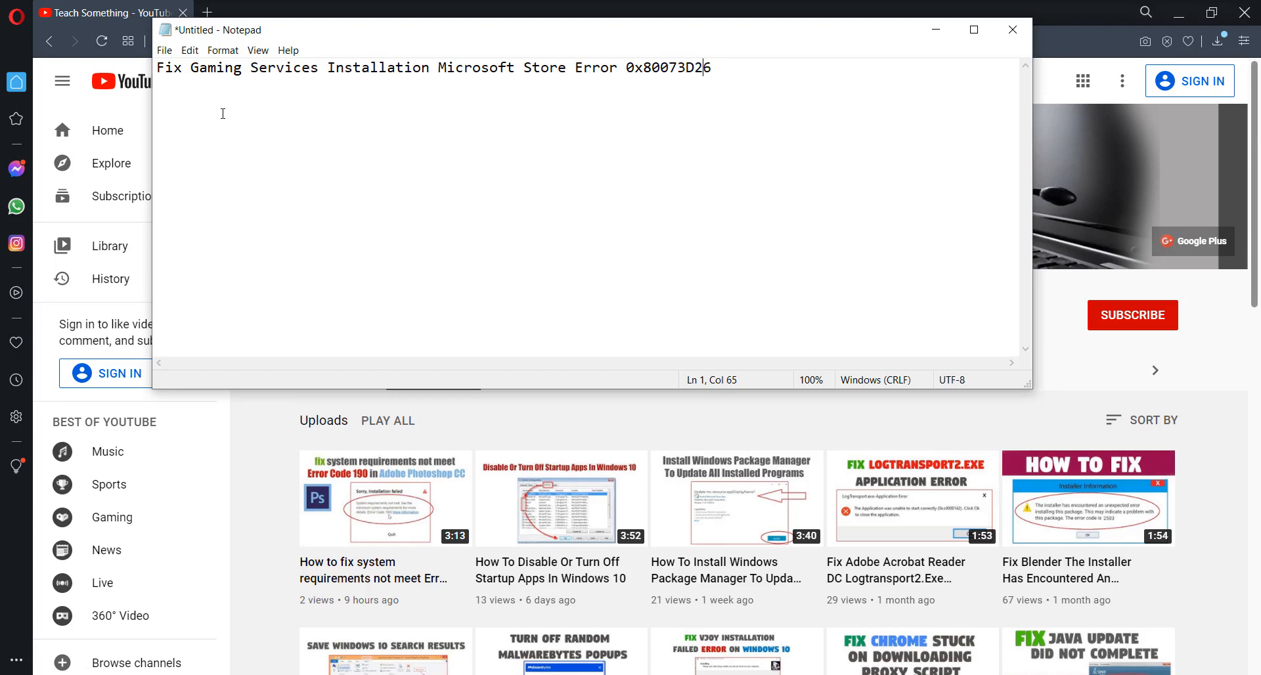
mouse_move(593, 75)
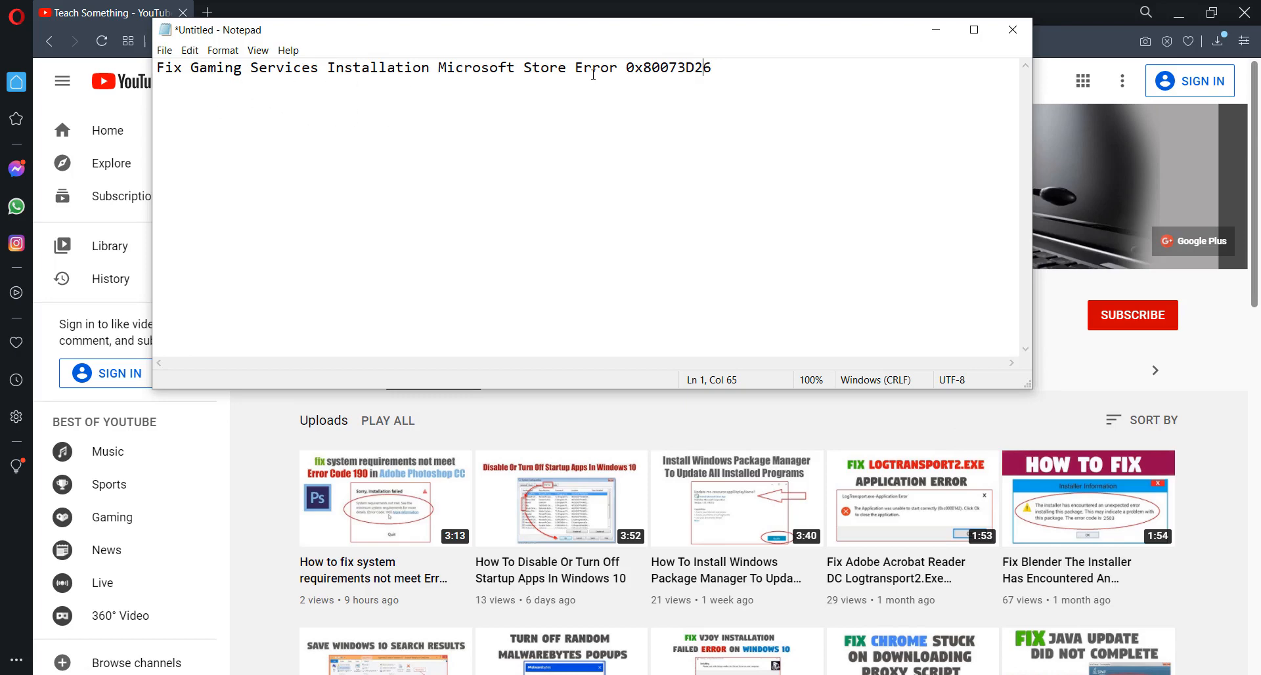
Minimize the Notepad note to reveal the Teach Something channel's Videos page
drag(710, 68, 591, 67)
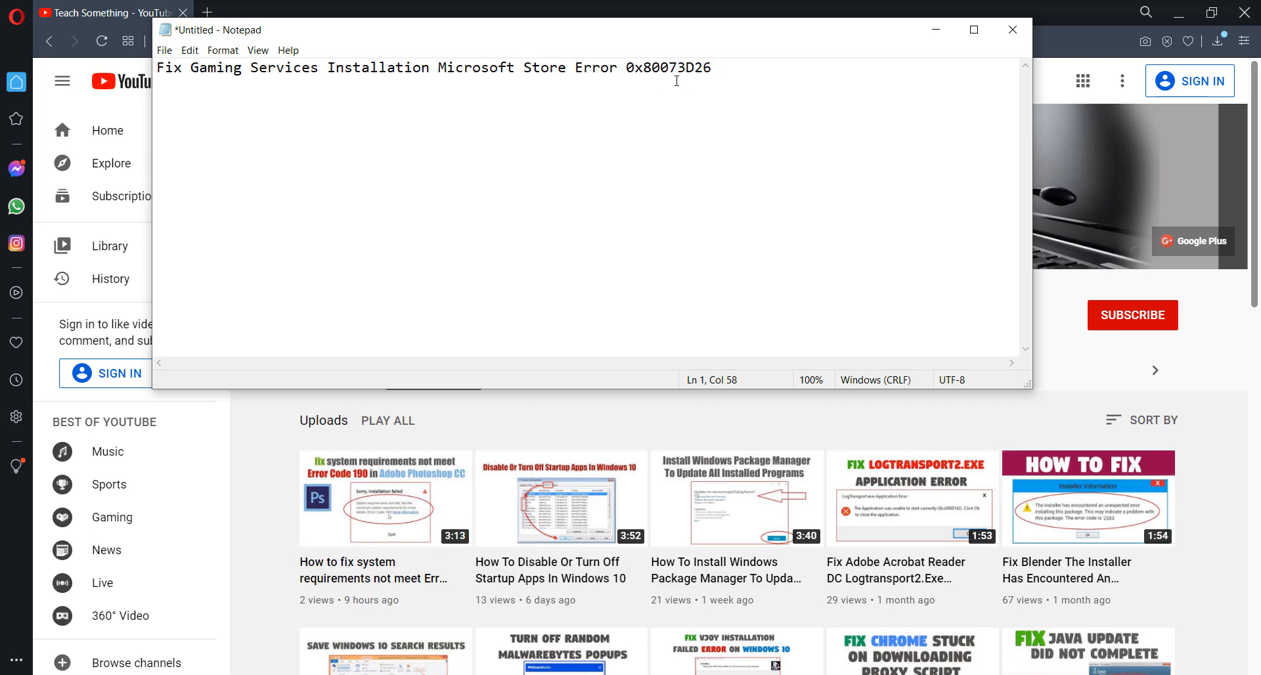
mouse_move(935, 30)
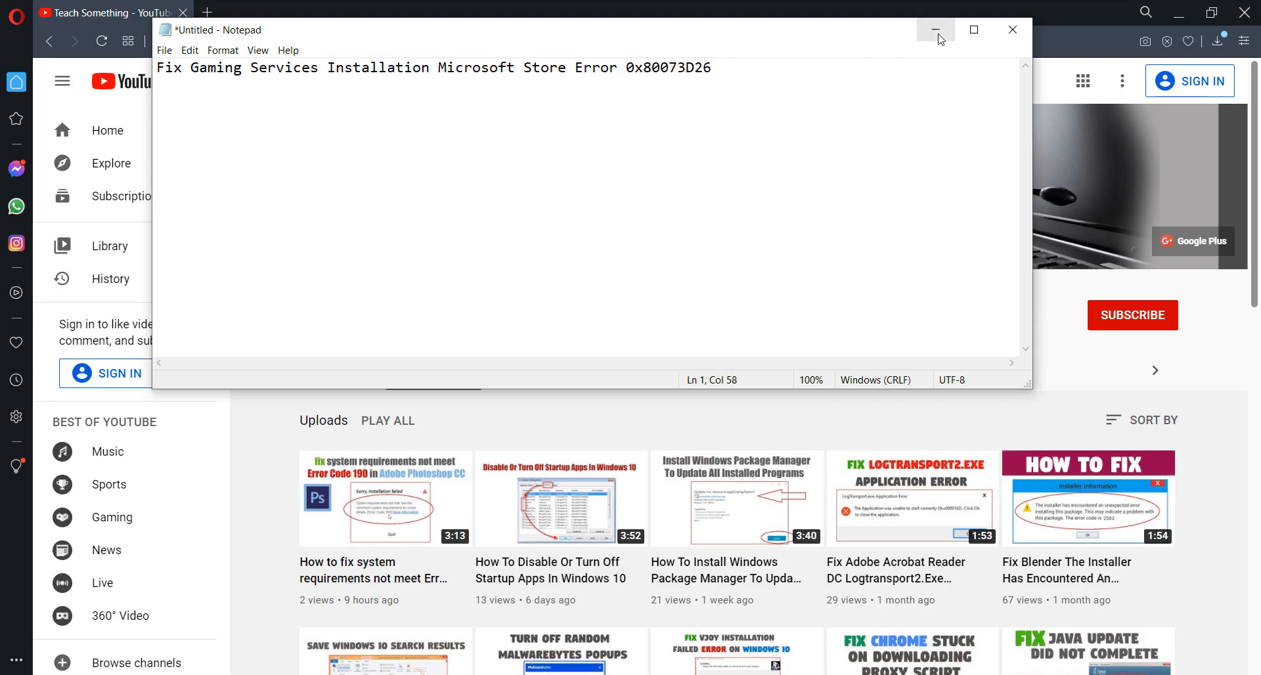
click(935, 29)
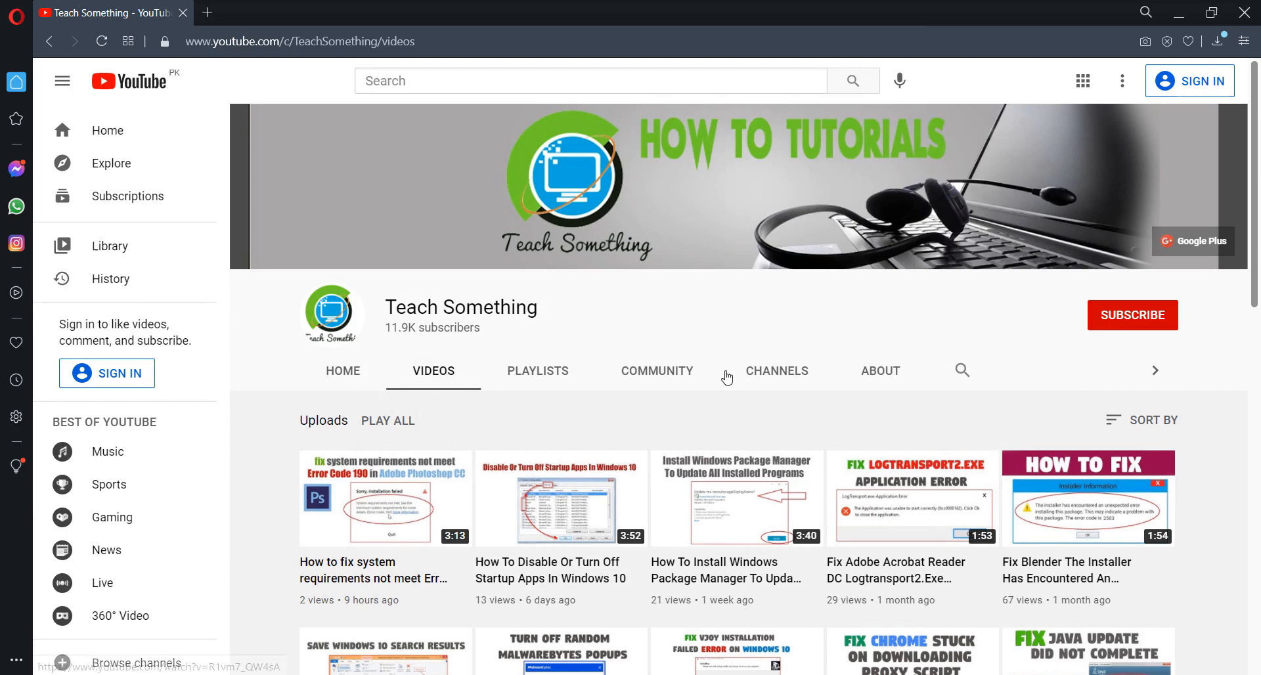
mouse_move(628, 313)
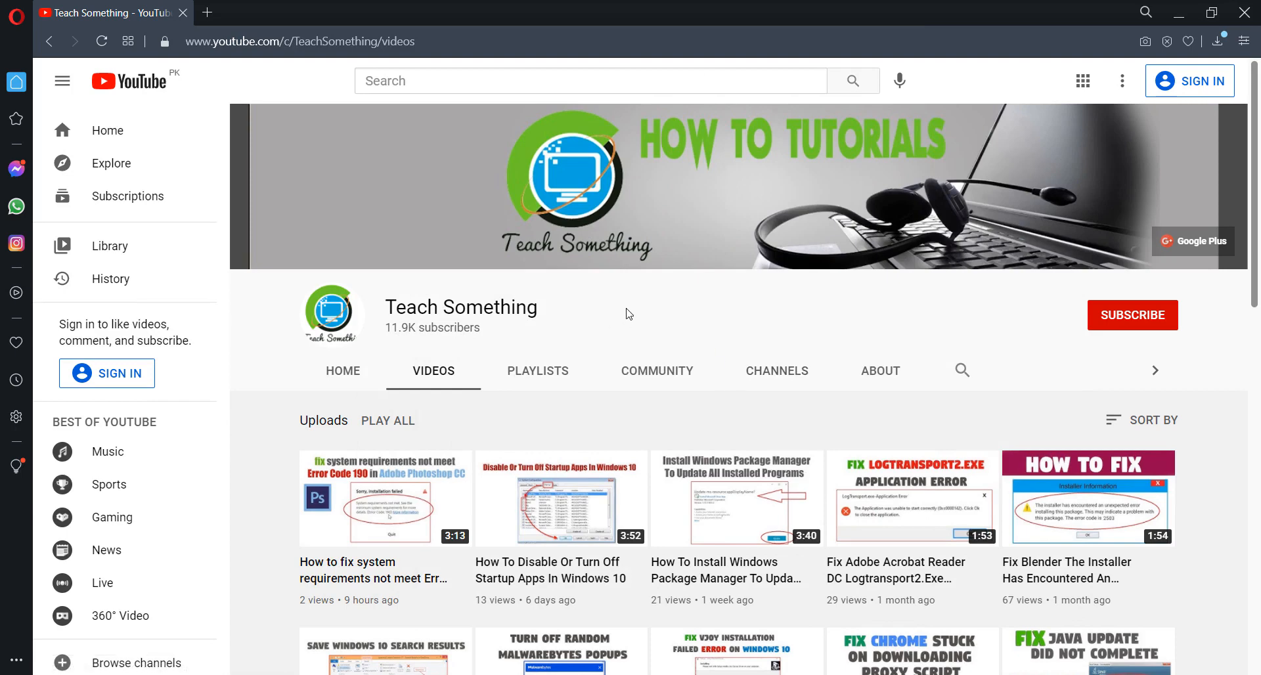
mouse_move(627, 297)
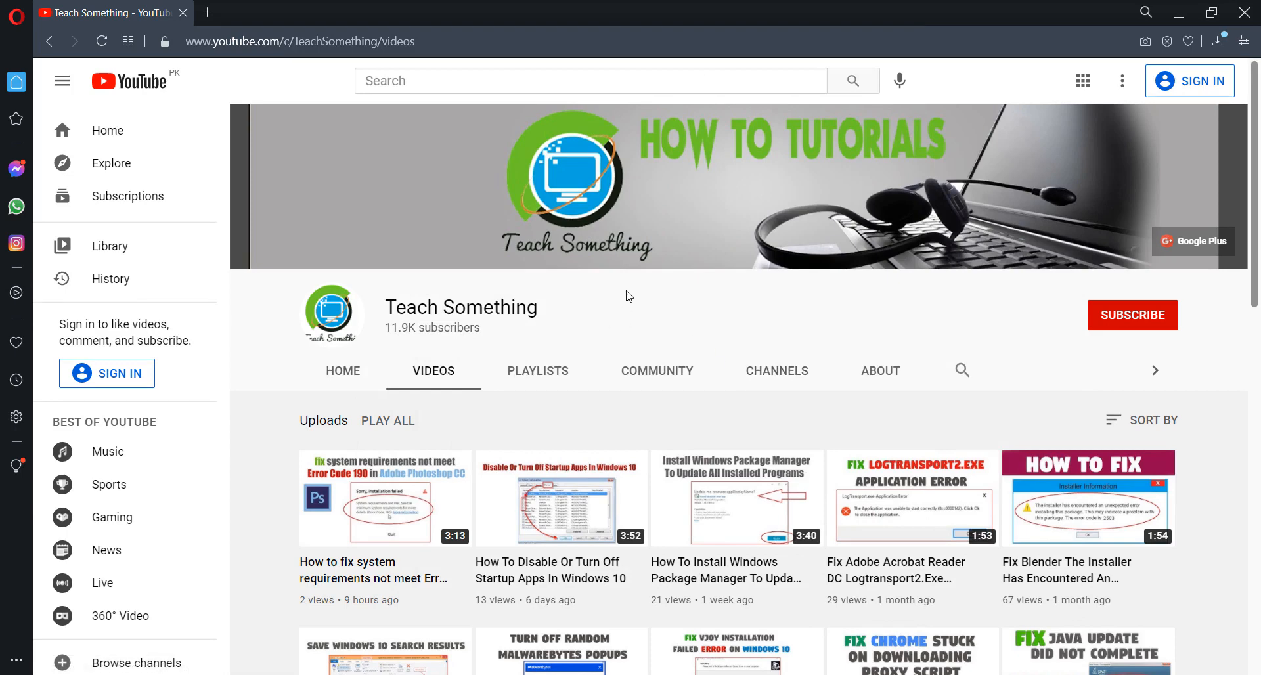
mouse_move(1053, 326)
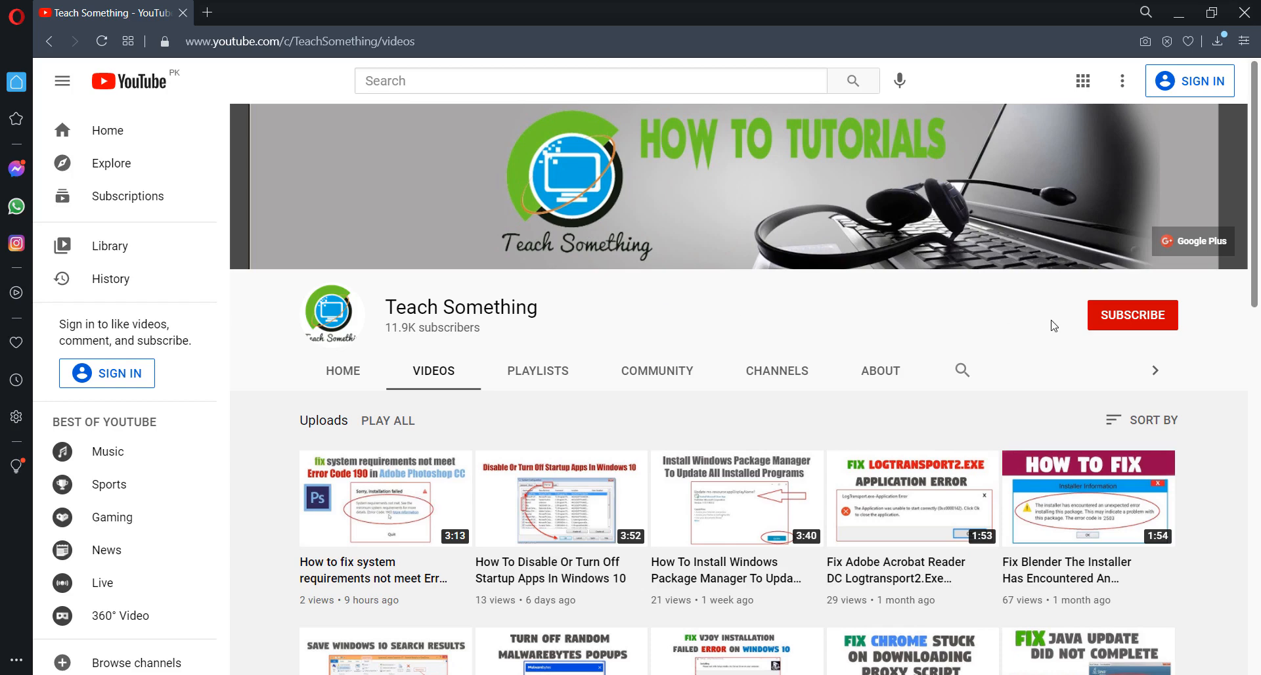
mouse_move(1136, 331)
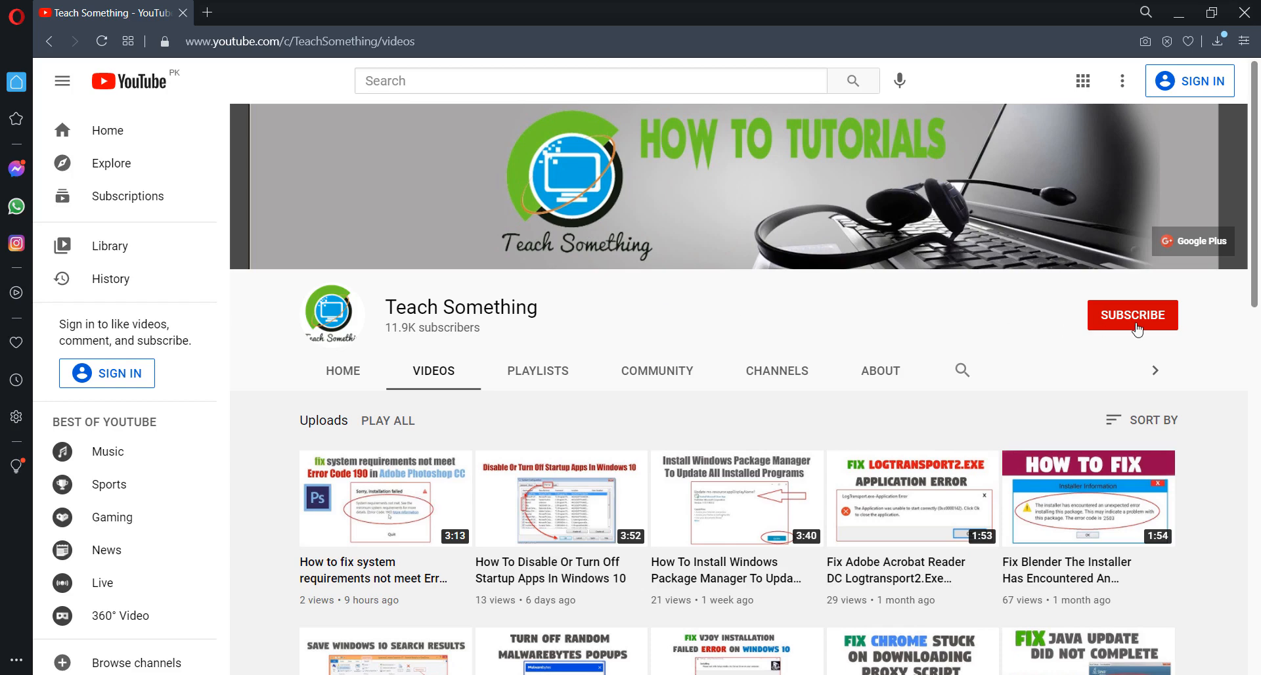
mouse_move(648, 322)
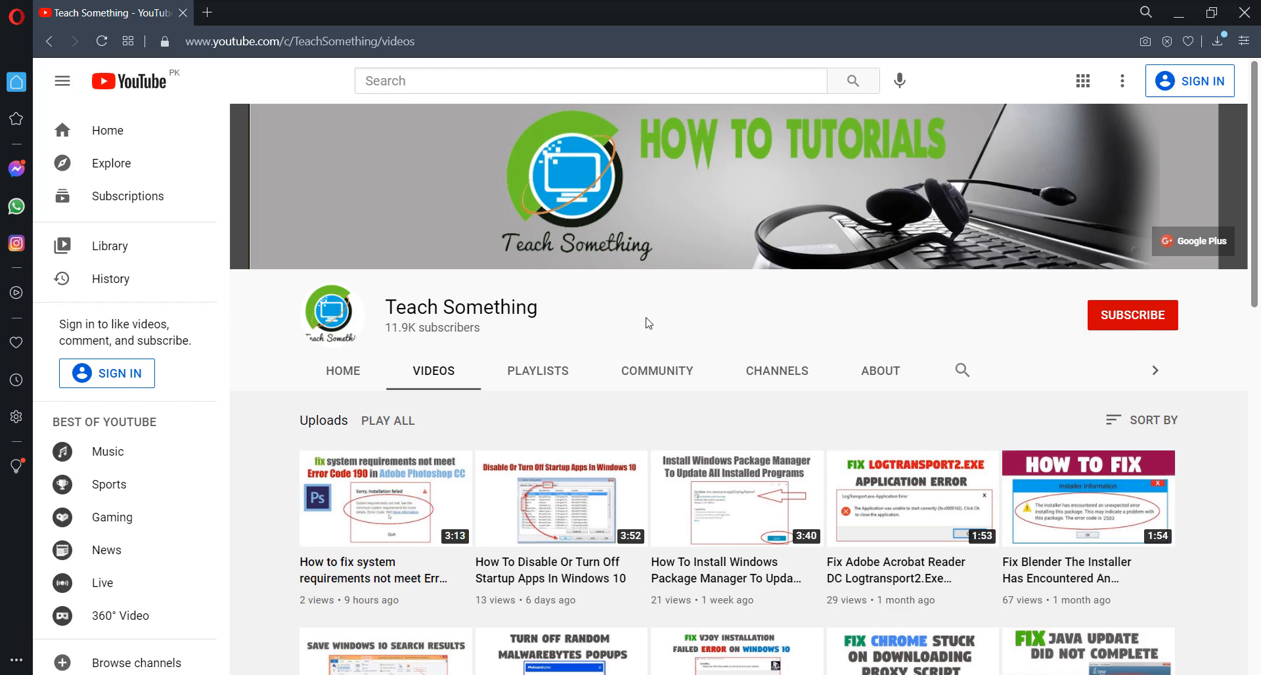
mouse_move(580, 322)
text(reg)
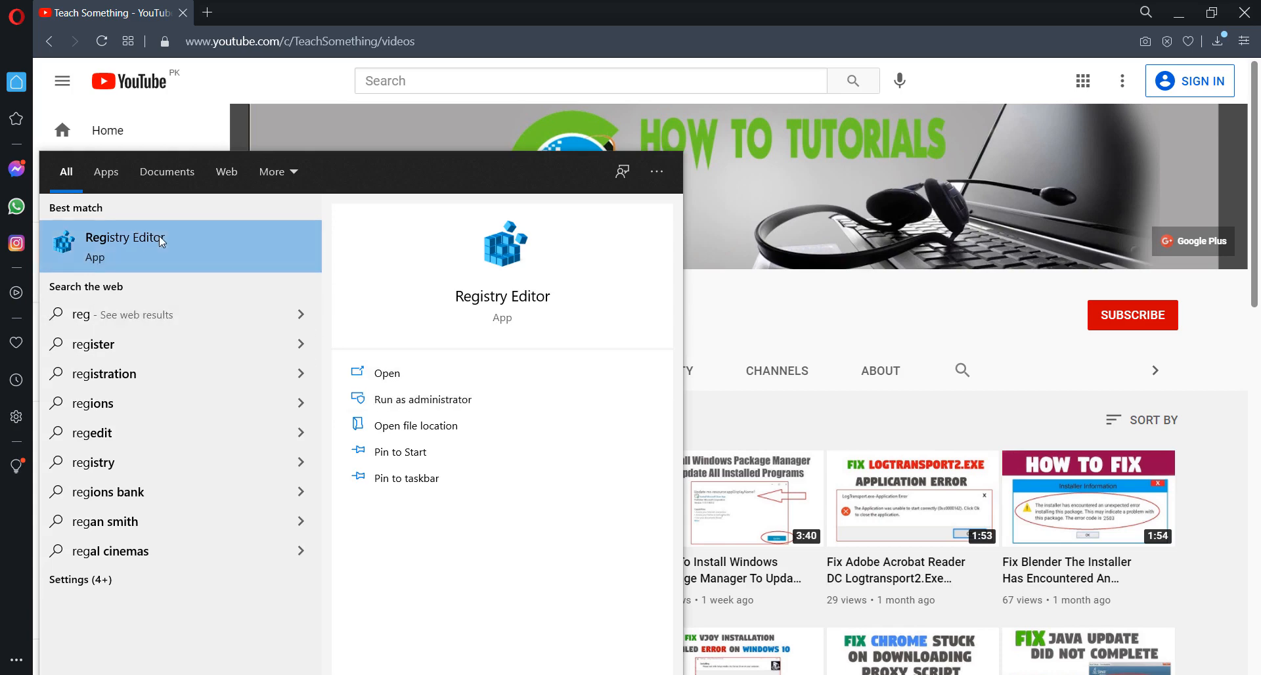
Launch Registry Editor and navigate to HKEY_LOCAL_MACHINE\SYSTEM\CurrentControlSet
click(125, 237)
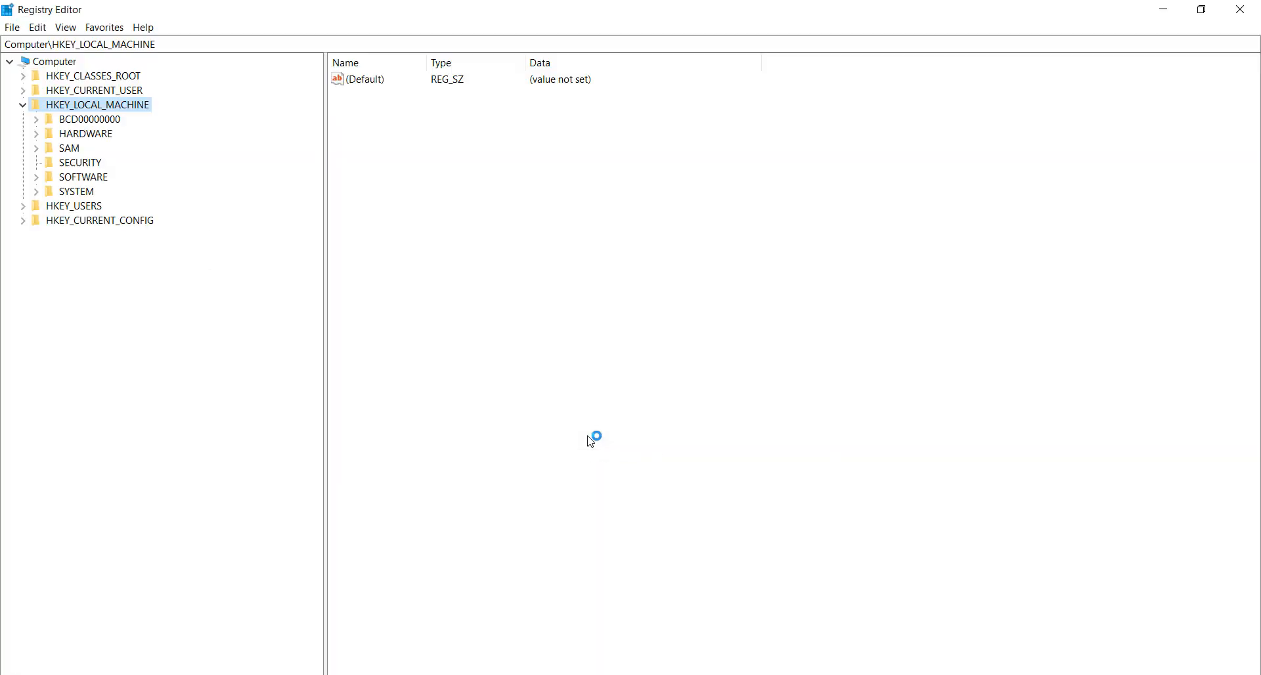
click(24, 105)
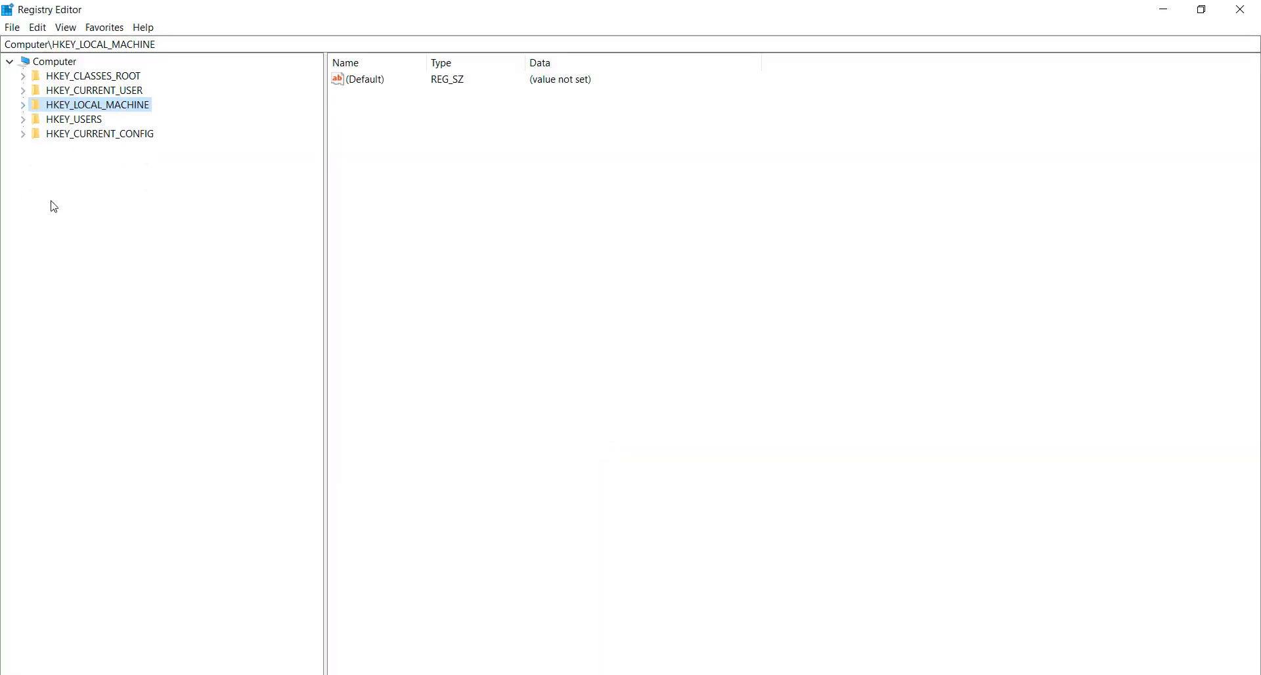
mouse_move(175, 115)
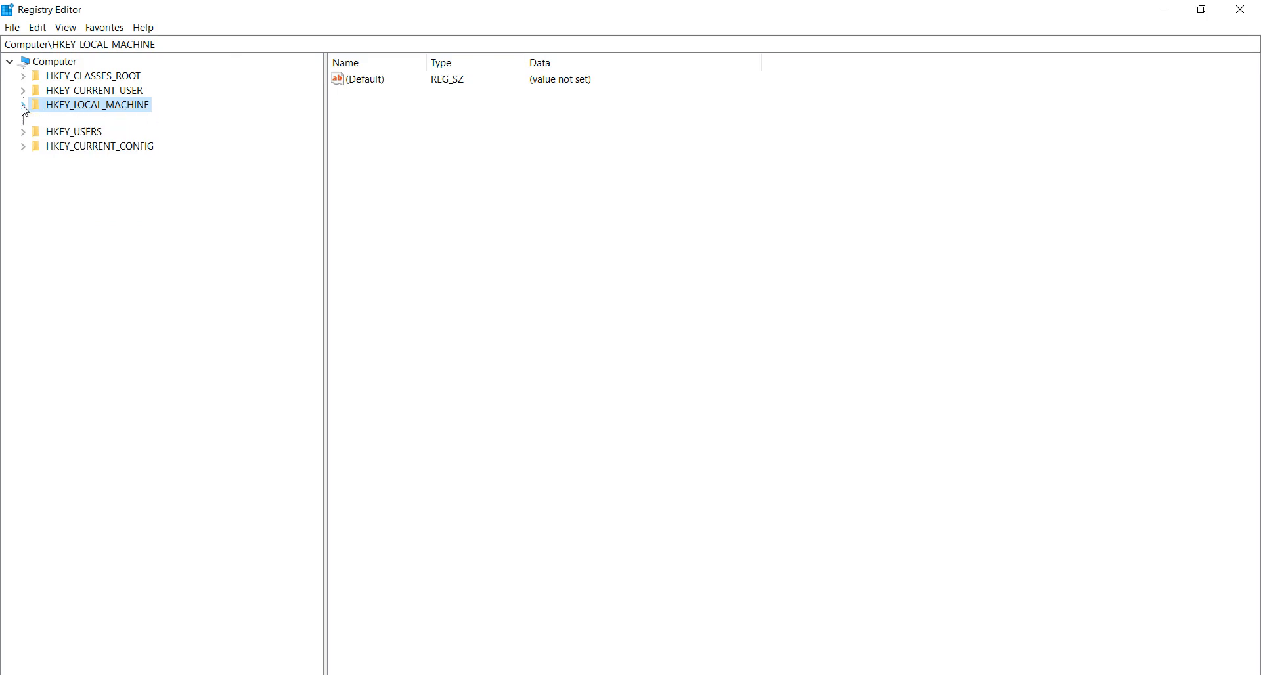
click(23, 104)
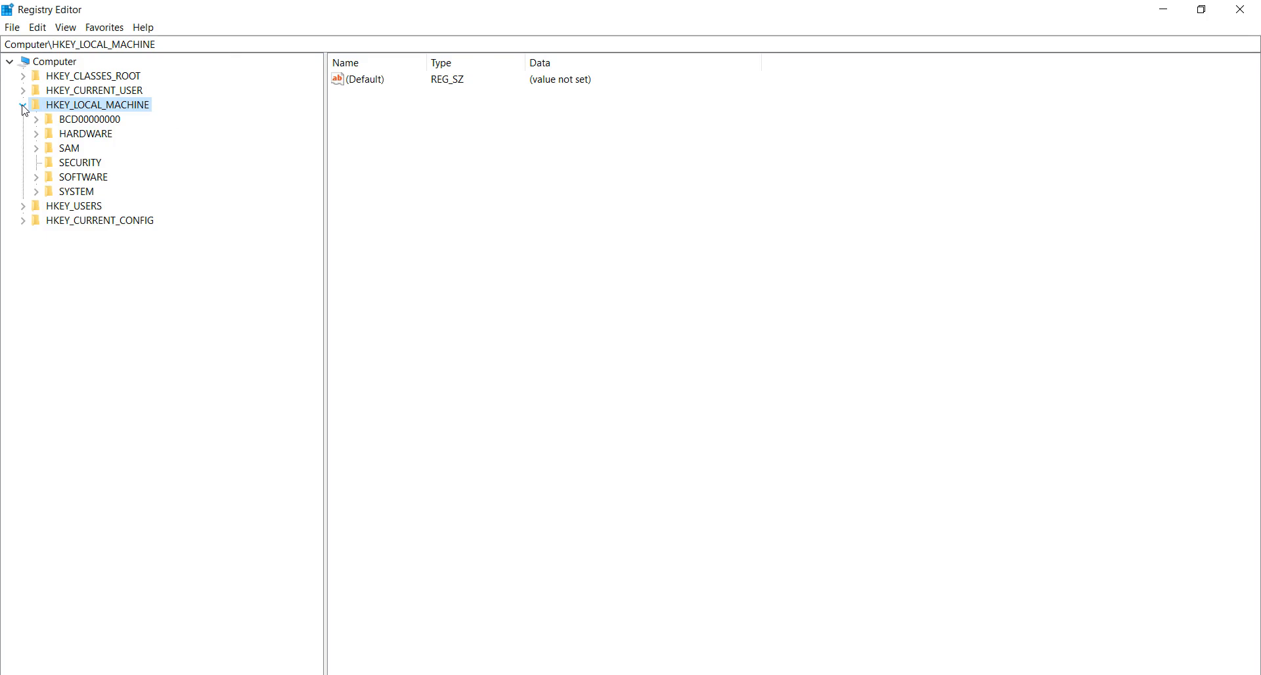
click(76, 191)
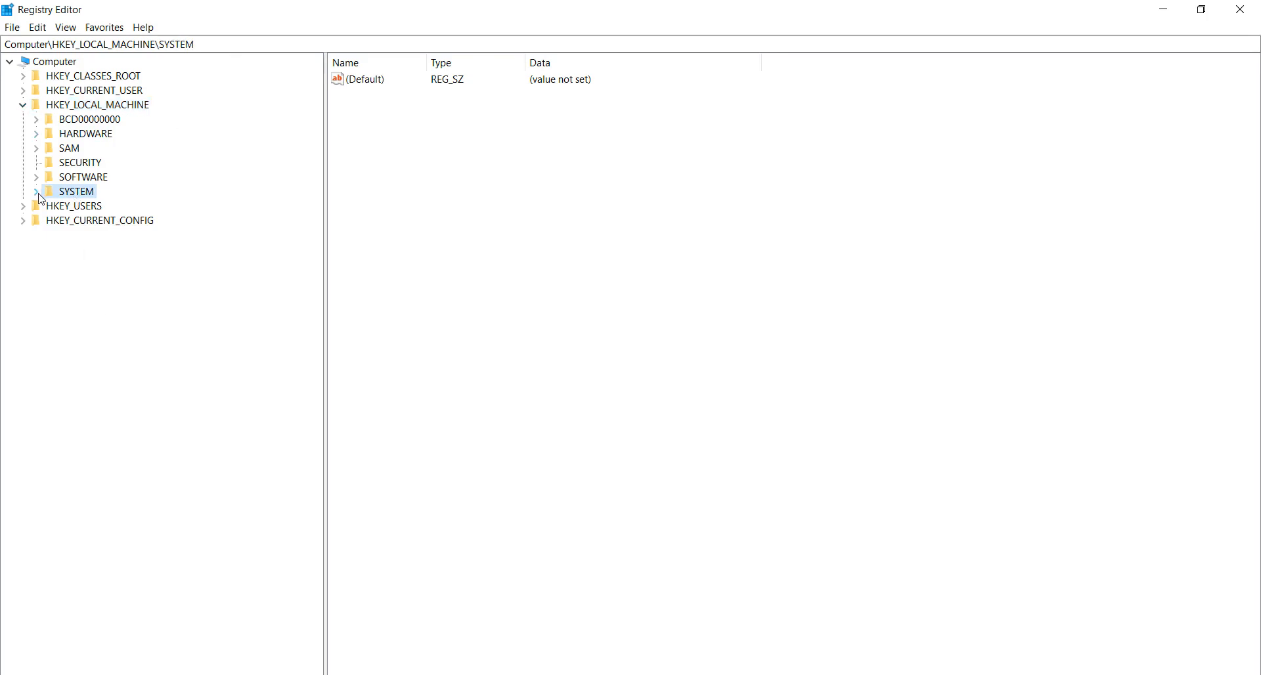
click(37, 191)
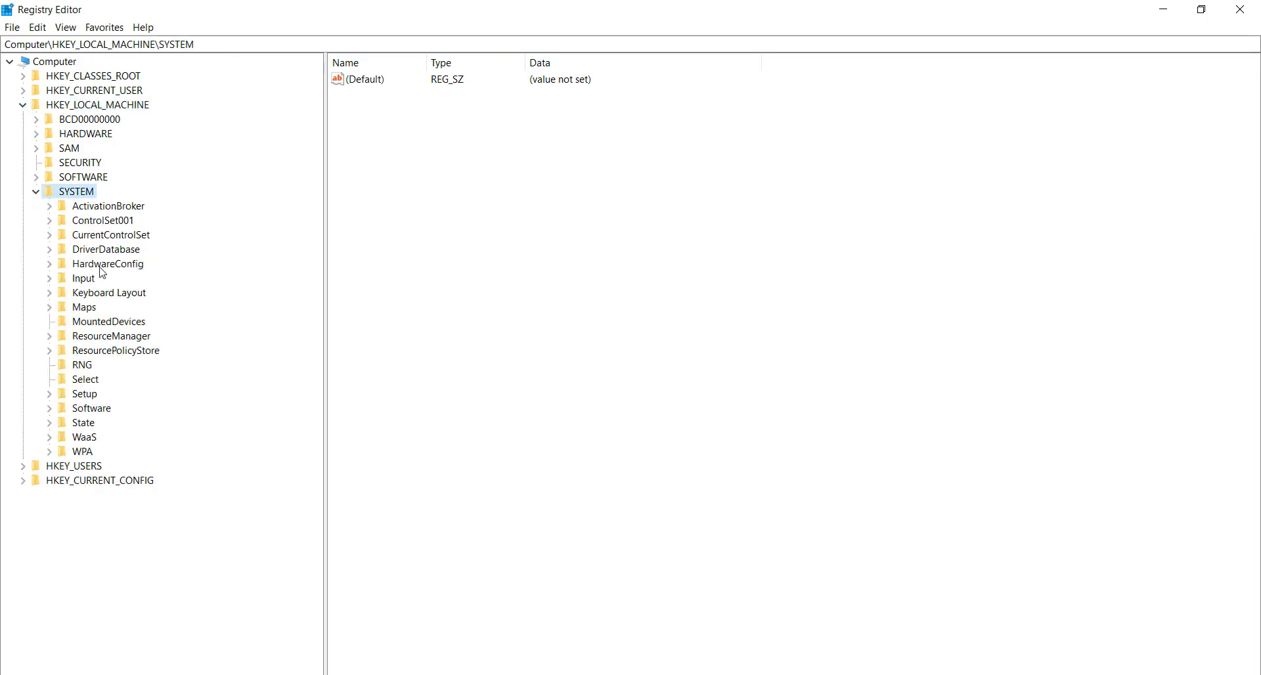
mouse_move(110, 243)
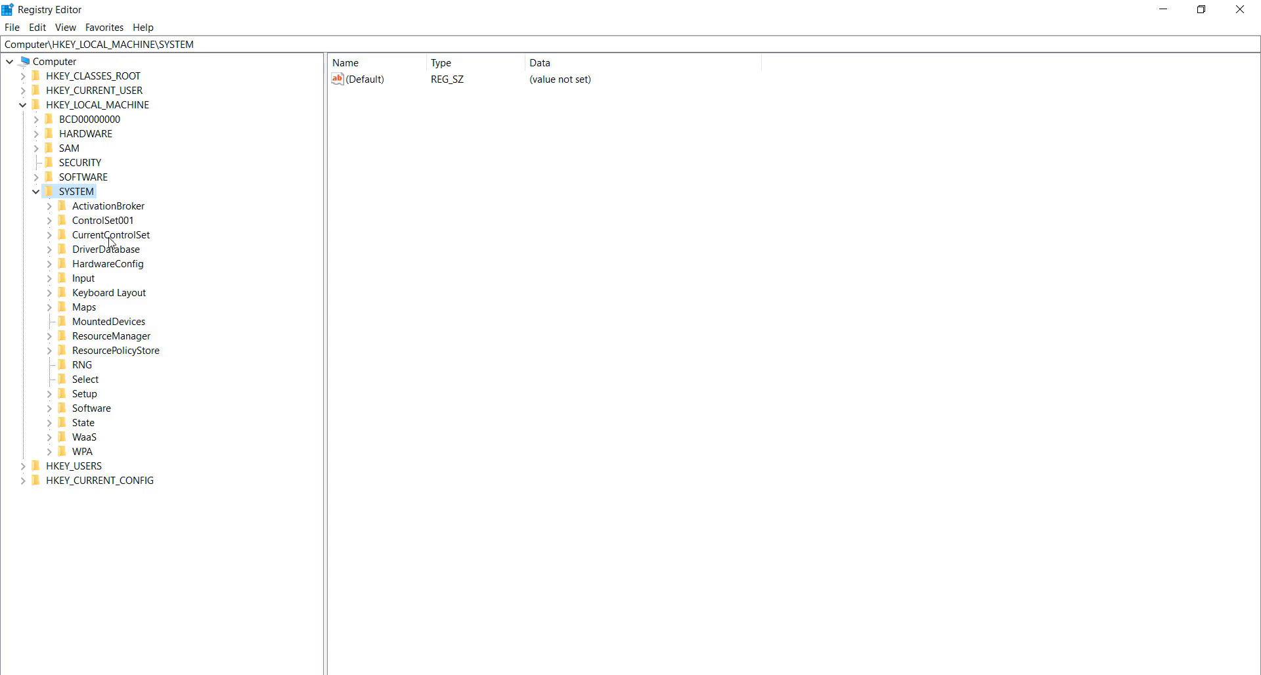
click(111, 234)
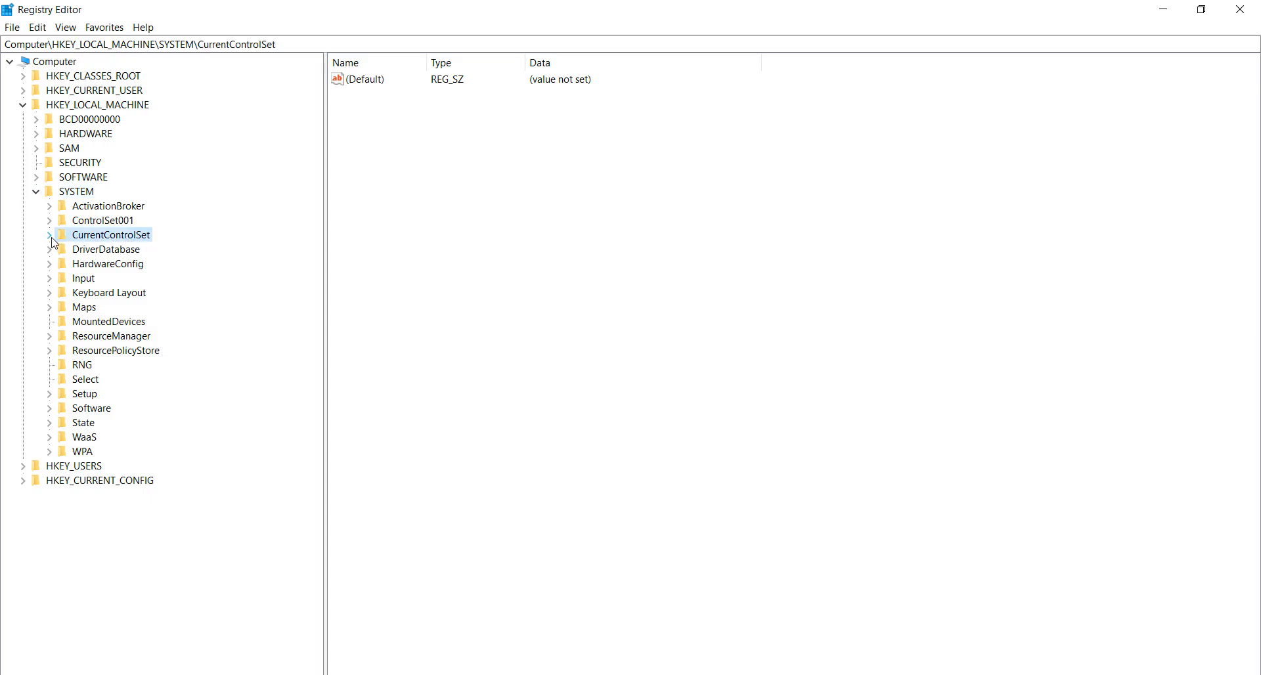
Expand CurrentControlSet, scroll through Services and select the GamingServices key
click(49, 233)
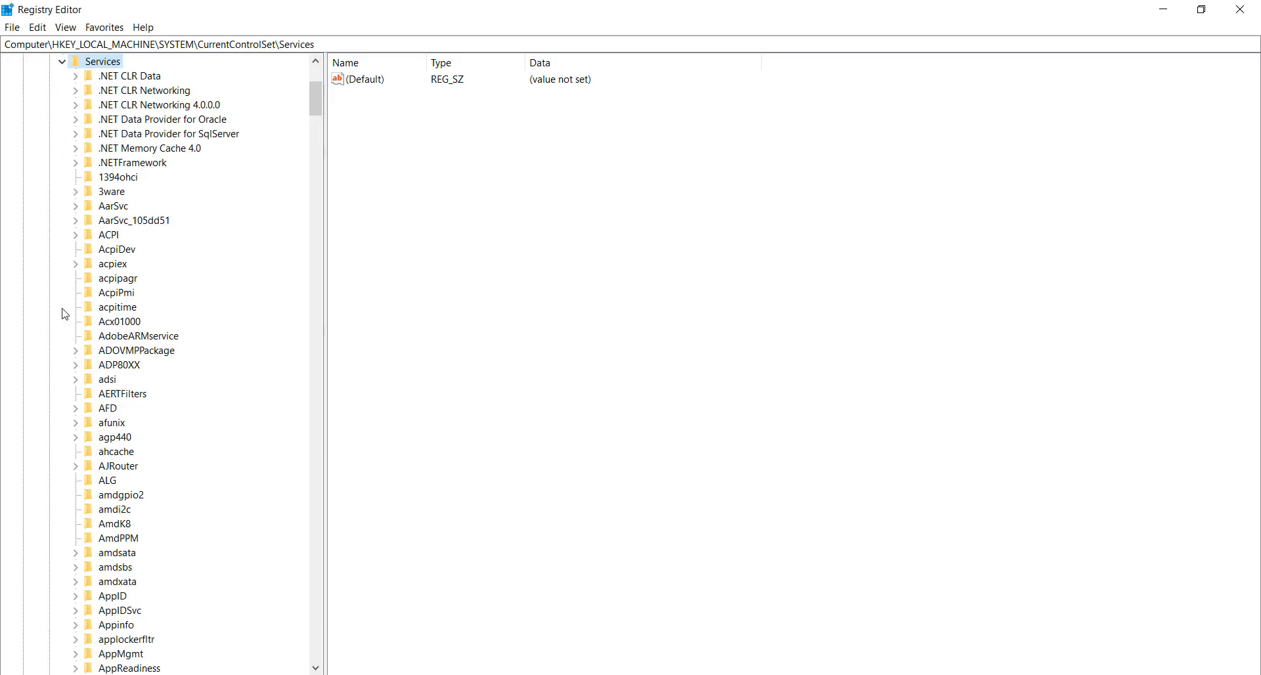
scroll(down, 3)
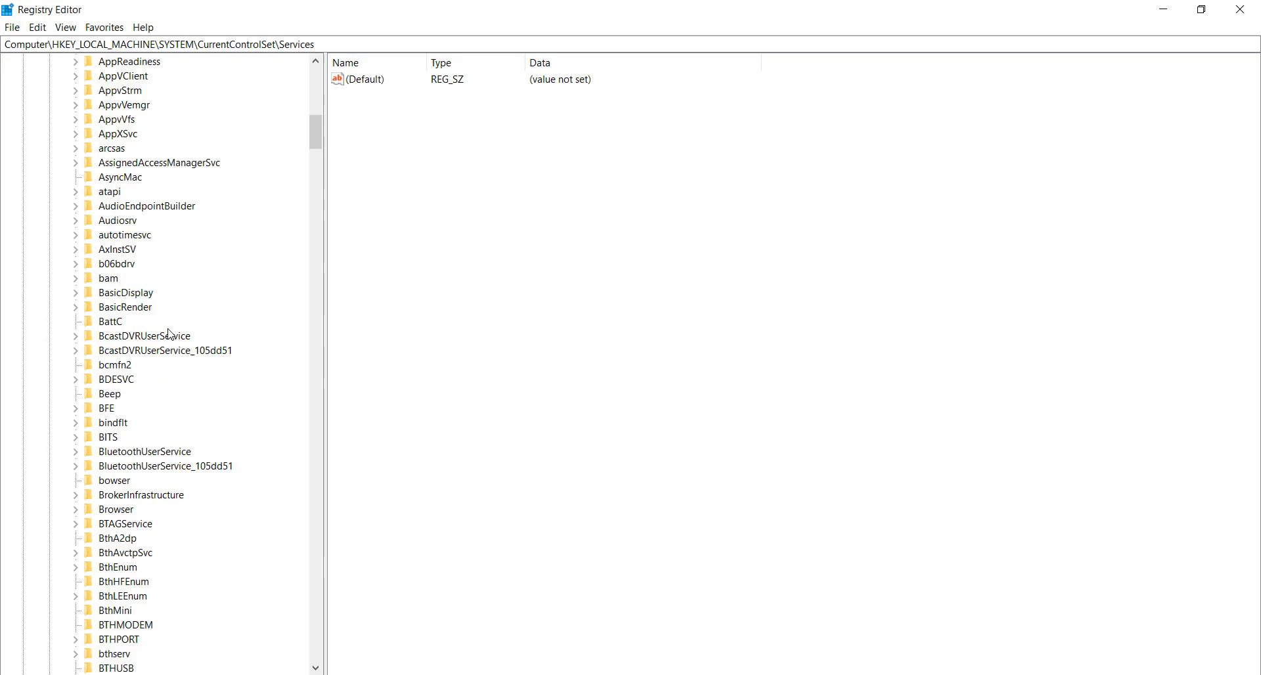
scroll(down, 3)
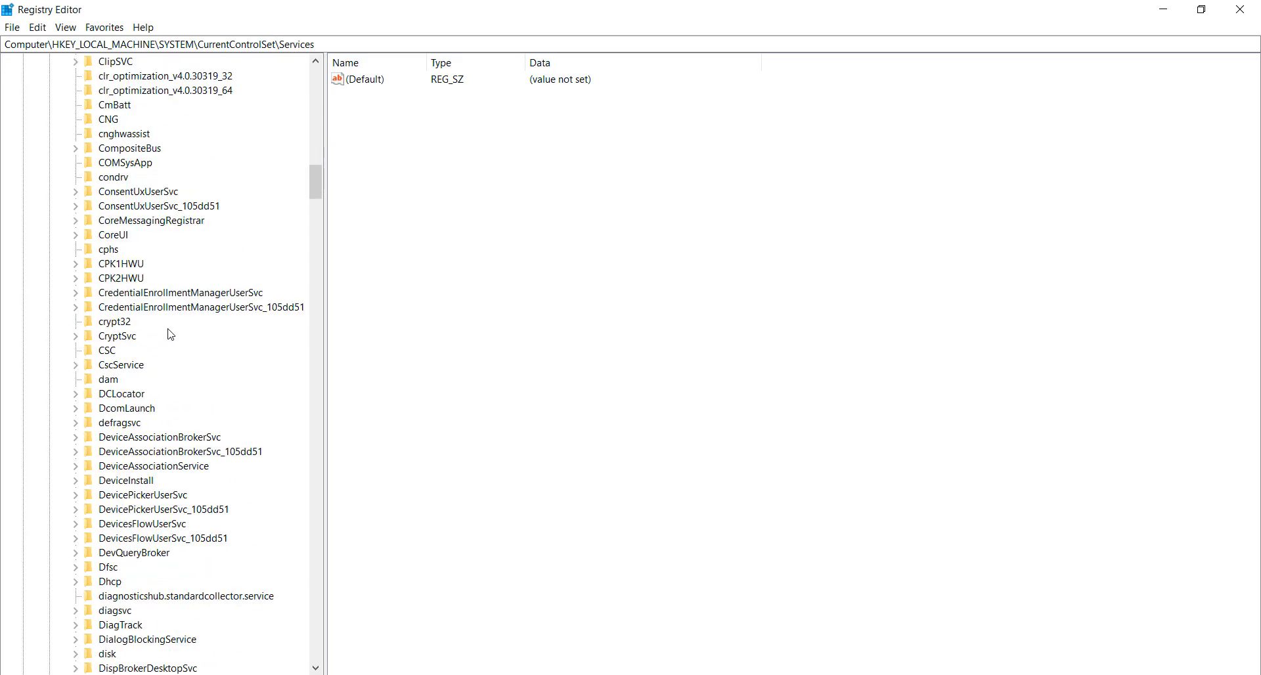
scroll(down, 3)
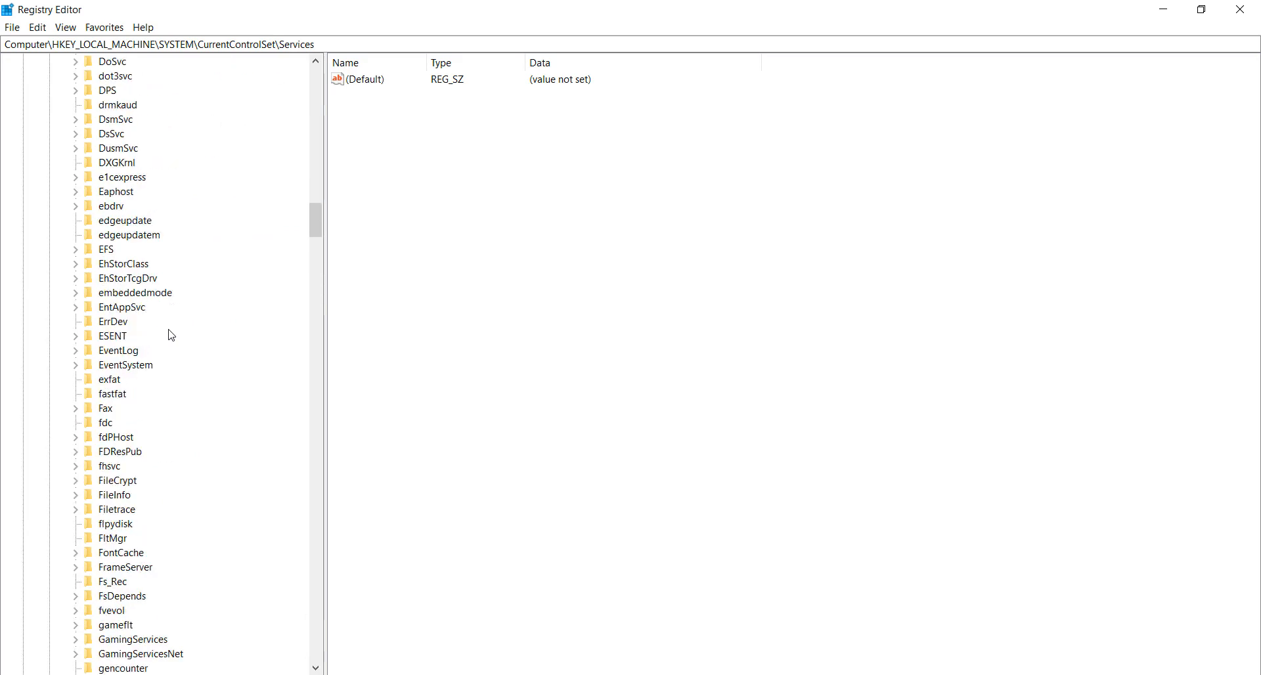
scroll(down, 3)
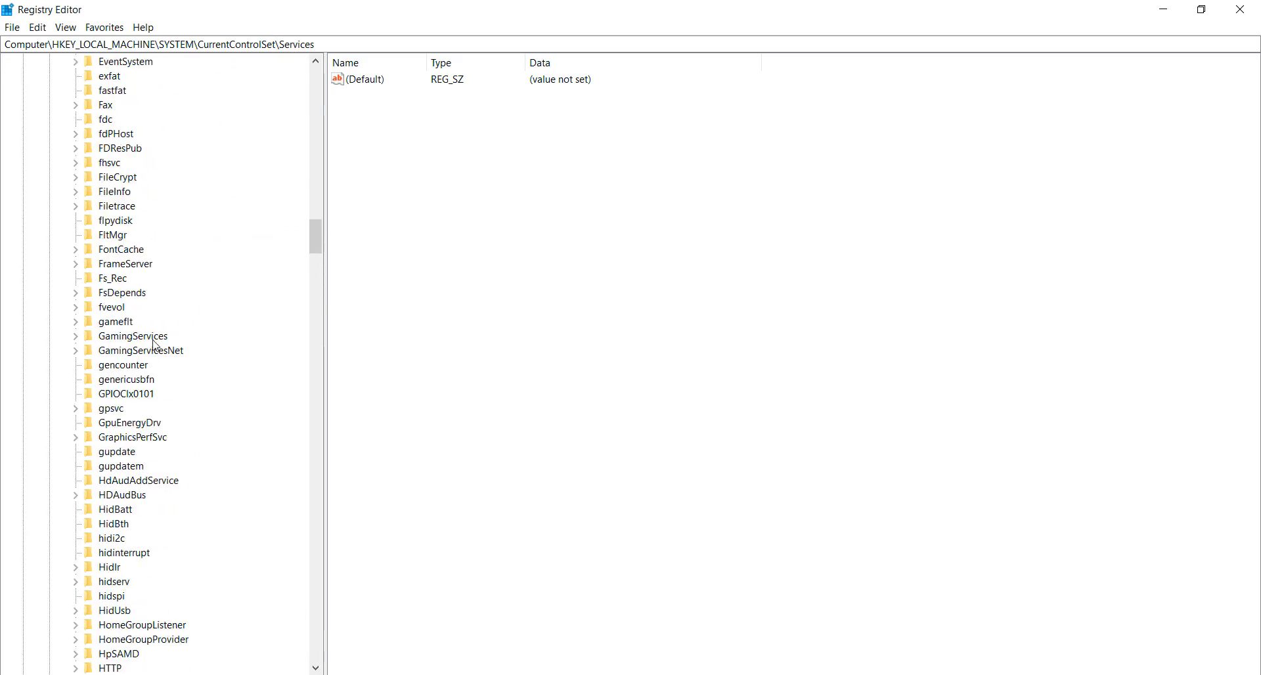
click(133, 336)
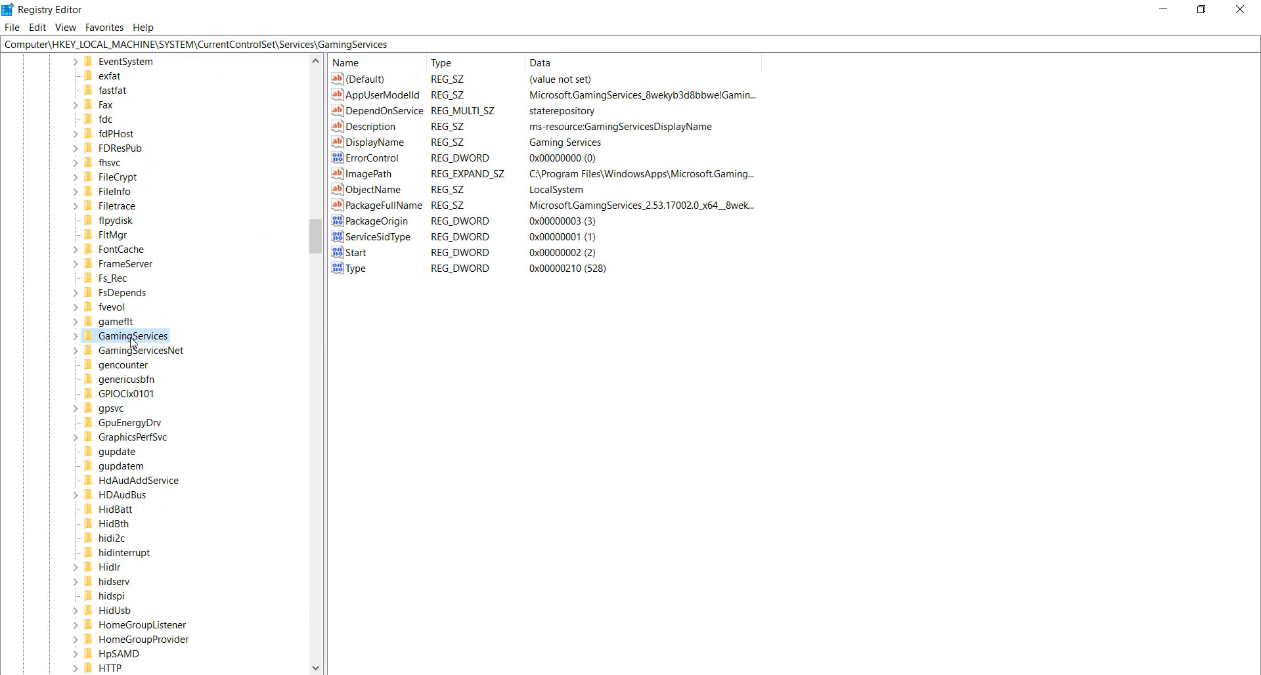
Delete the GamingServices key via its context menu and confirm with Yes
right_click(131, 336)
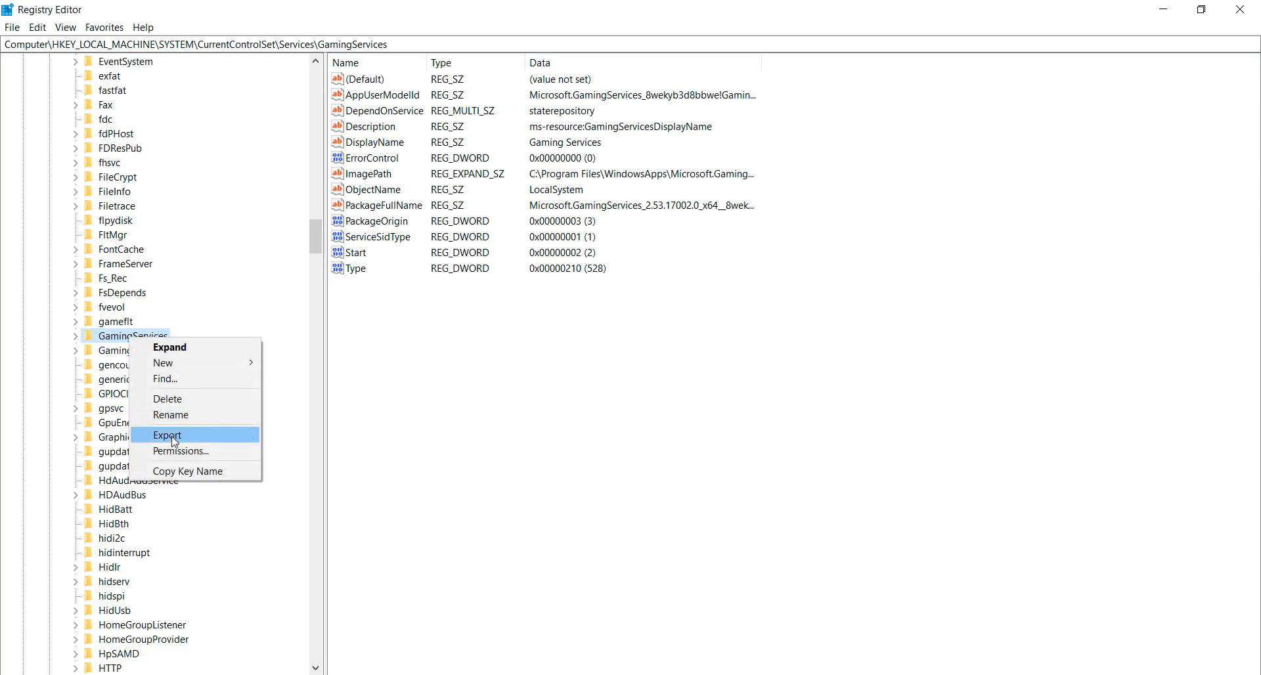
click(168, 397)
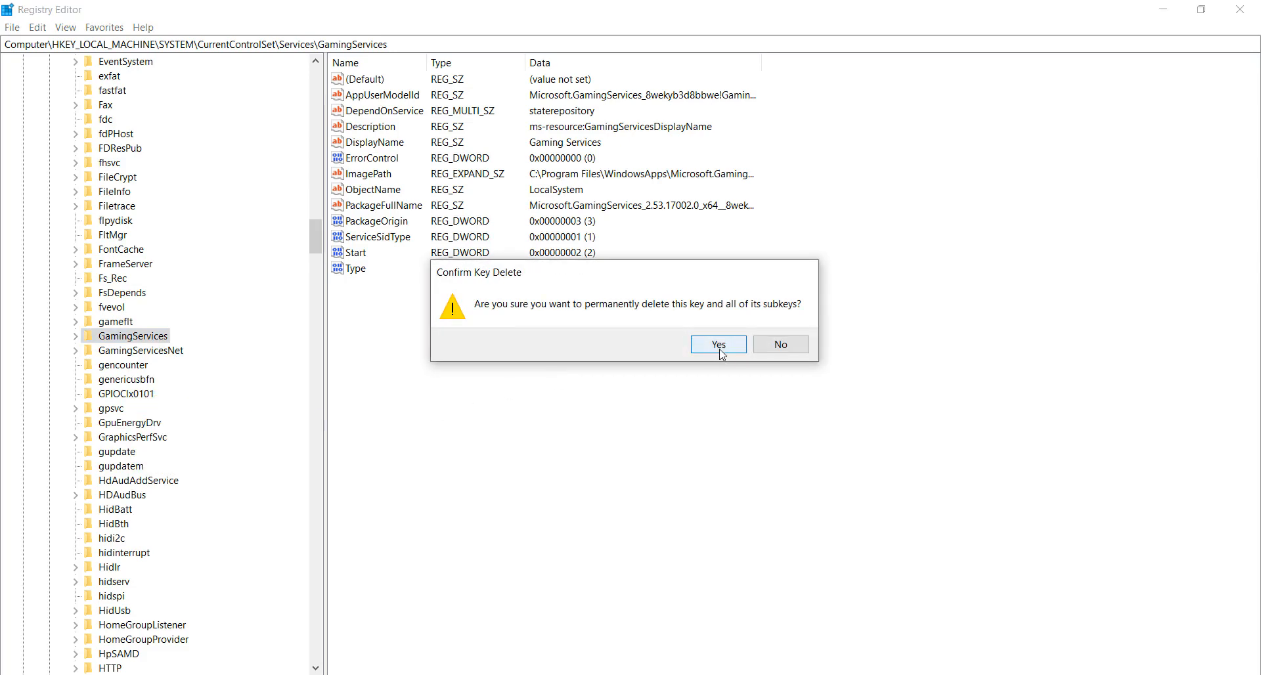
click(716, 344)
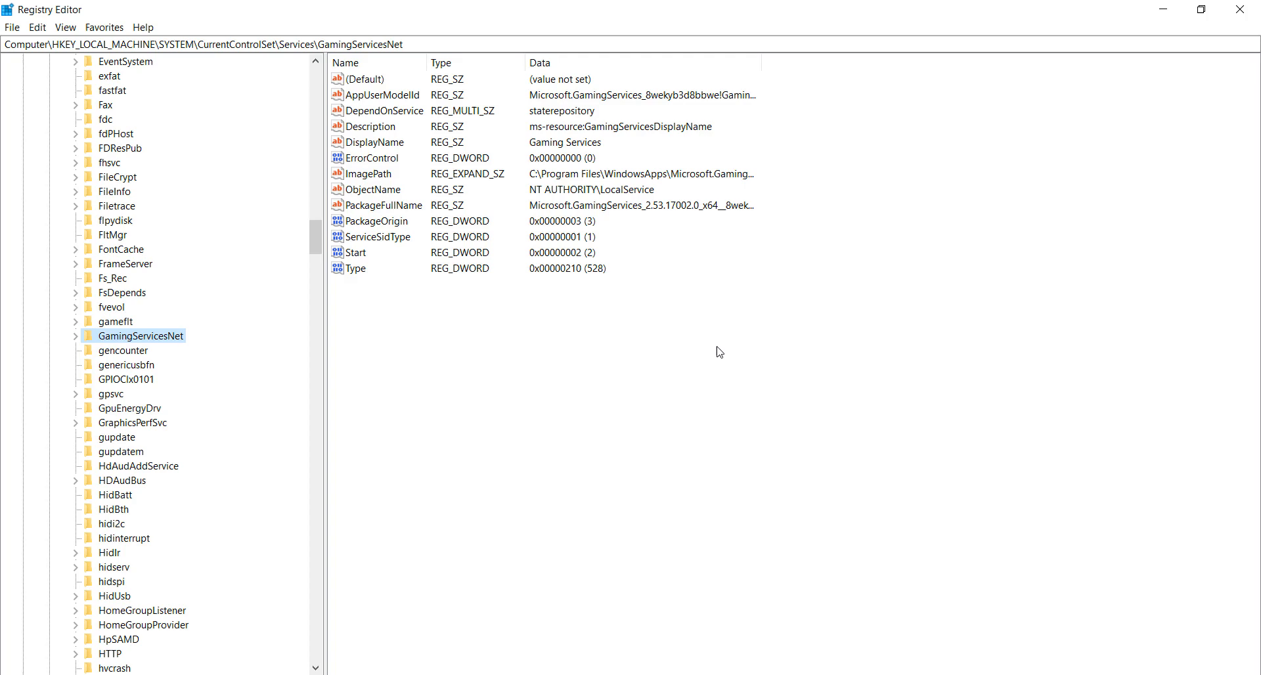
mouse_move(110, 345)
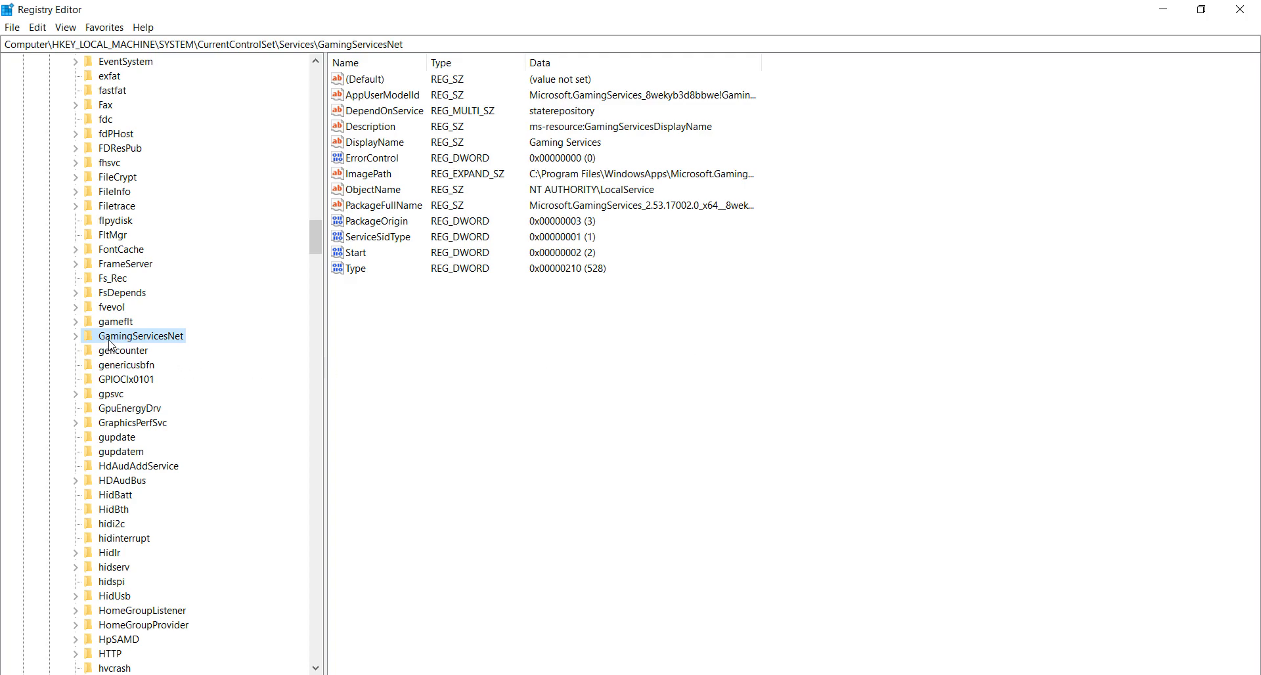
mouse_move(176, 346)
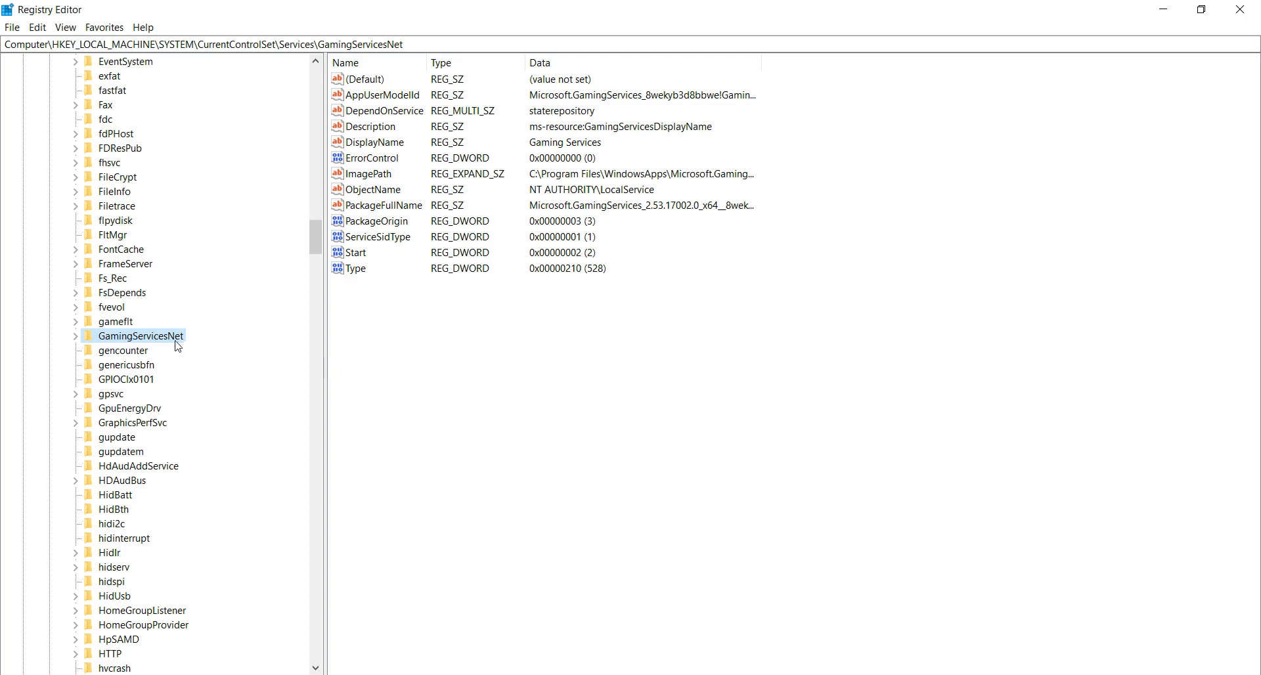
Delete GamingServicesNet from its context menu and collapse the HKEY_LOCAL_MACHINE tree
right_click(141, 335)
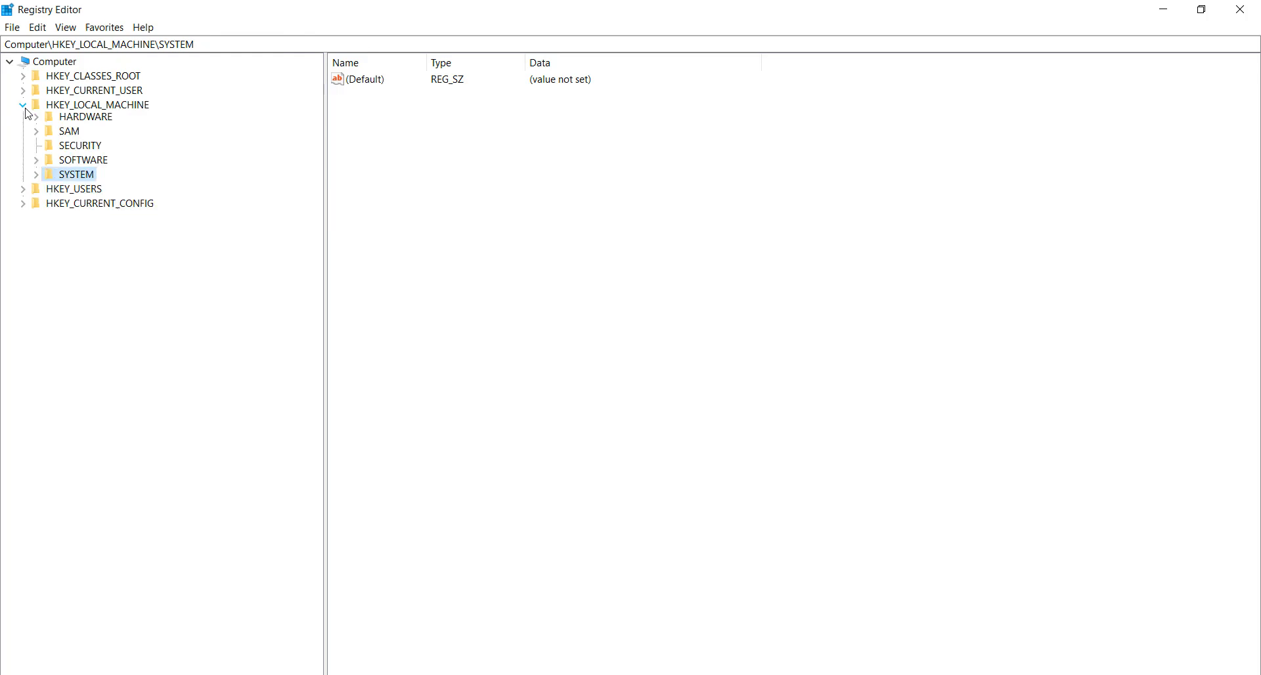
click(24, 105)
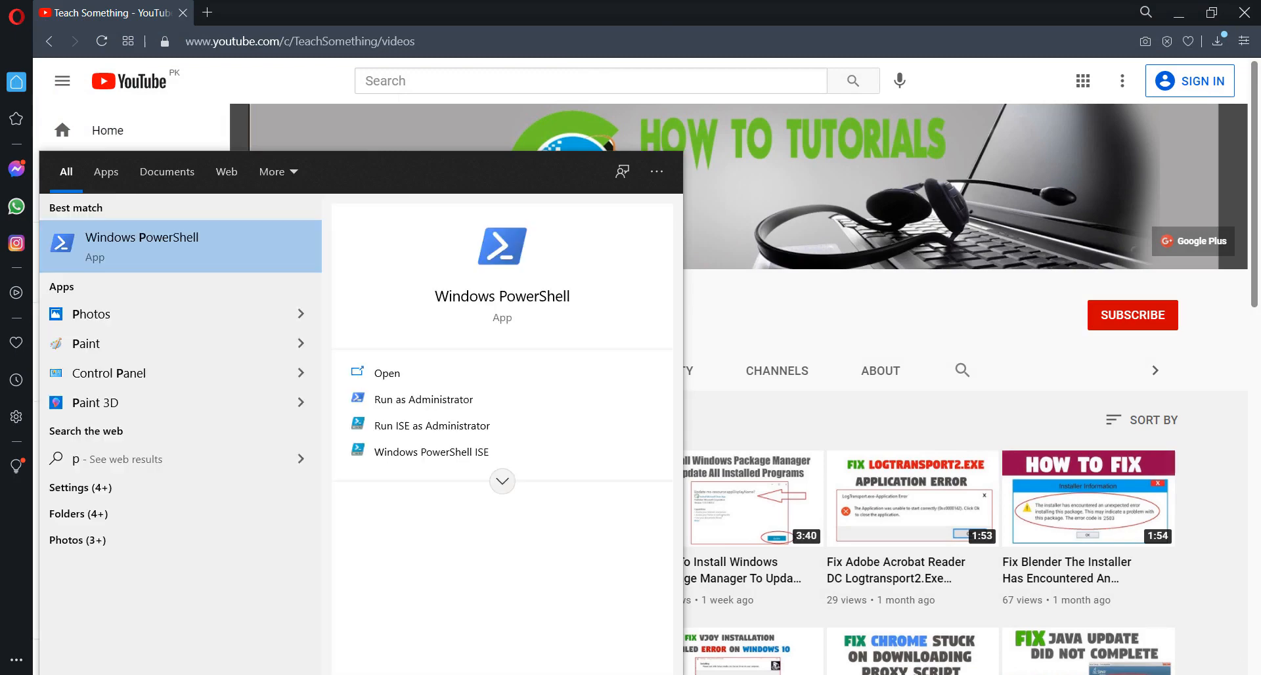
Search 'power' and run Windows PowerShell as Administrator
text(ower)
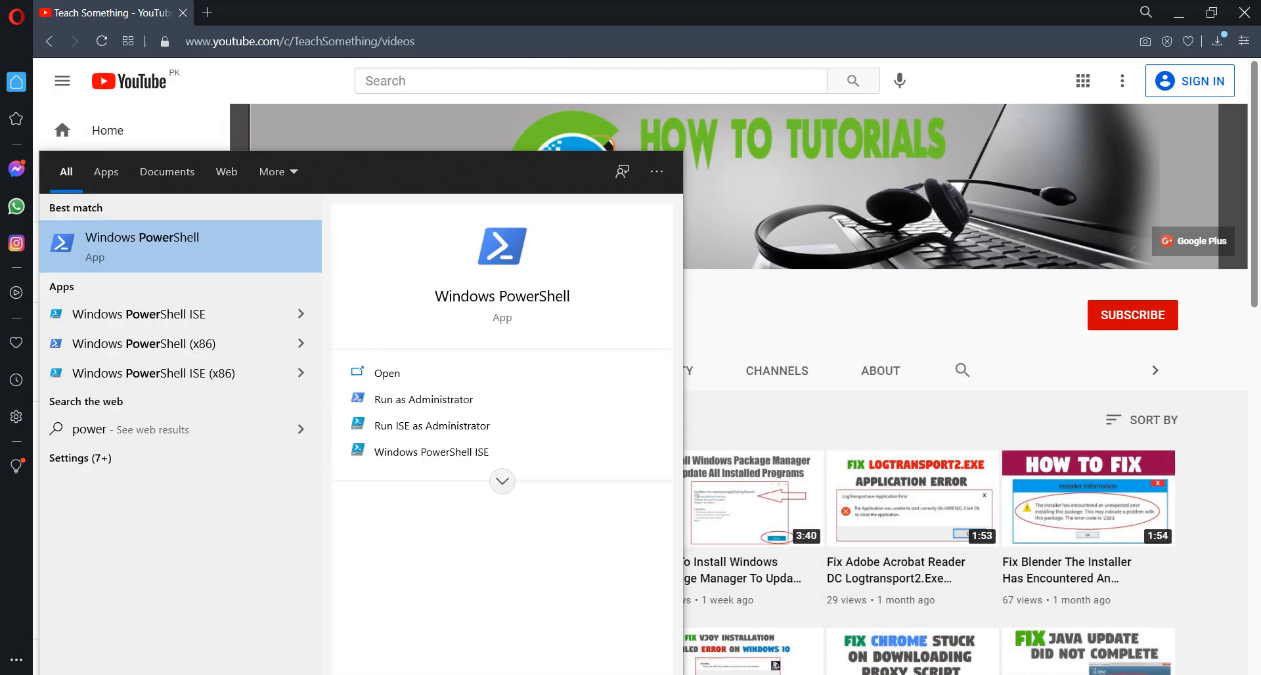
right_click(142, 245)
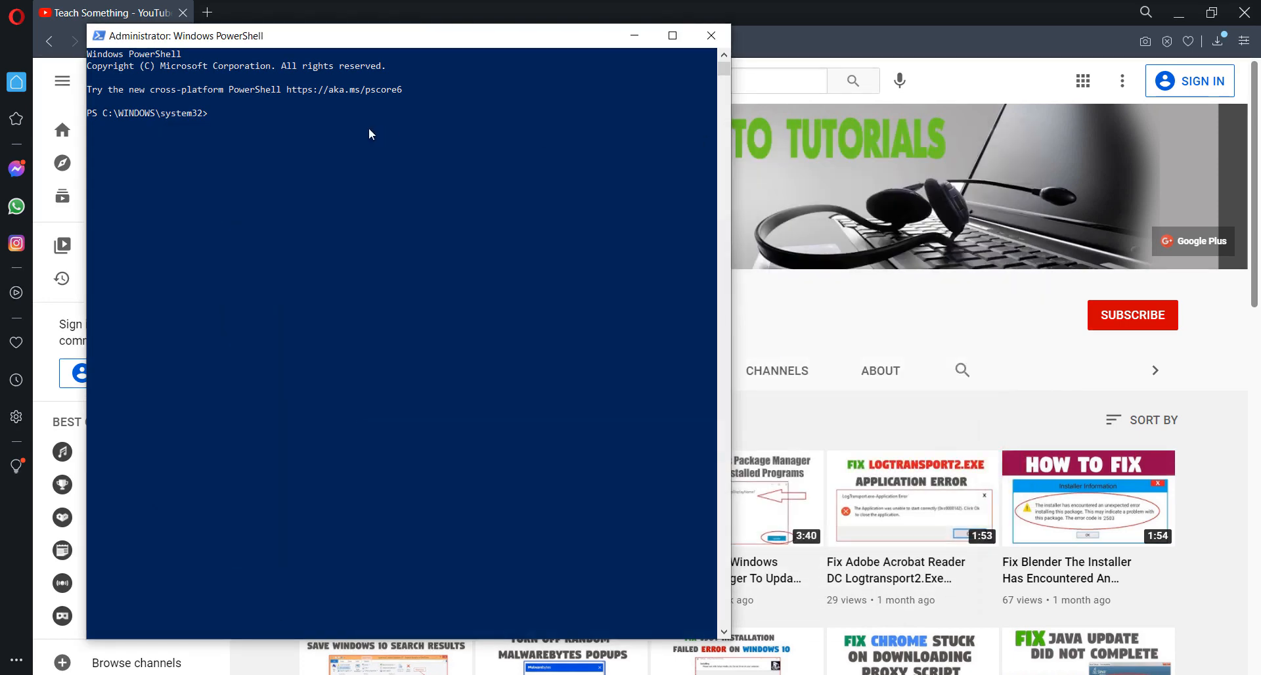
Run 'get-appxpackage Microsoft.GamingServices | remove-AppxPackage -allusers' and open Gaming Services in the Store
text(get-appxpackage Microsoft.GamingServices | remove-AppxPackage -allusers)
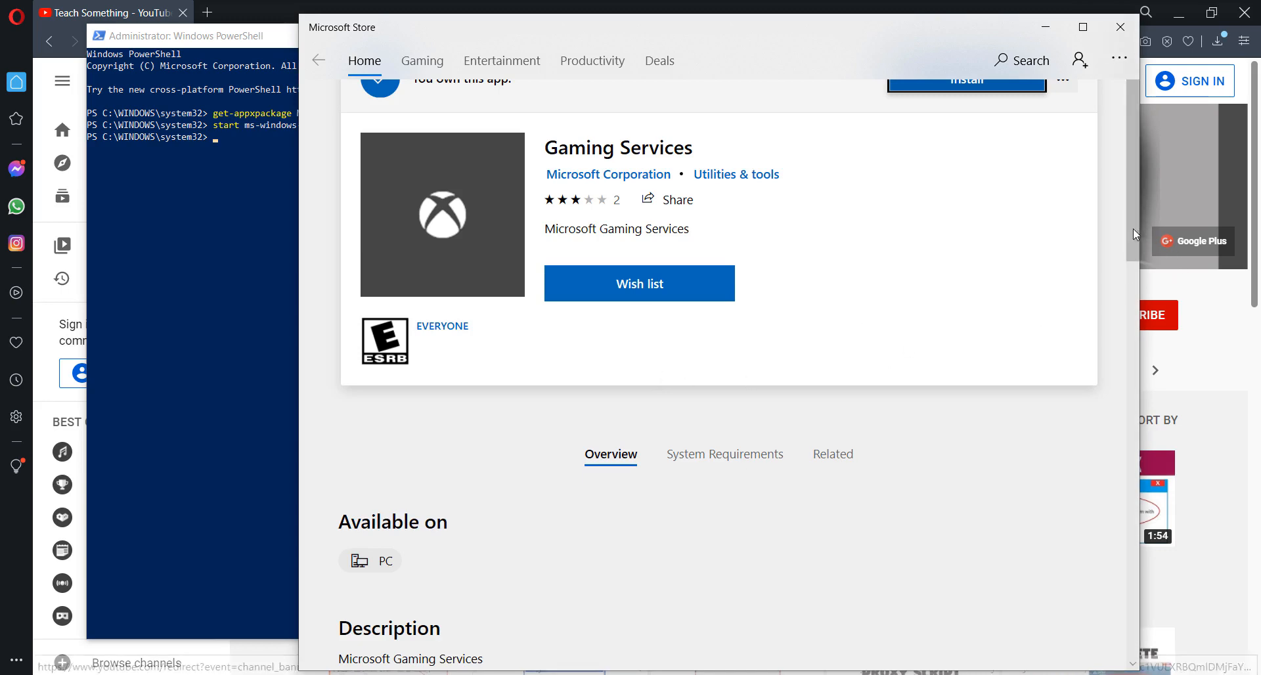
Maximize the Microsoft Store window and click Install for Gaming Services
click(1083, 26)
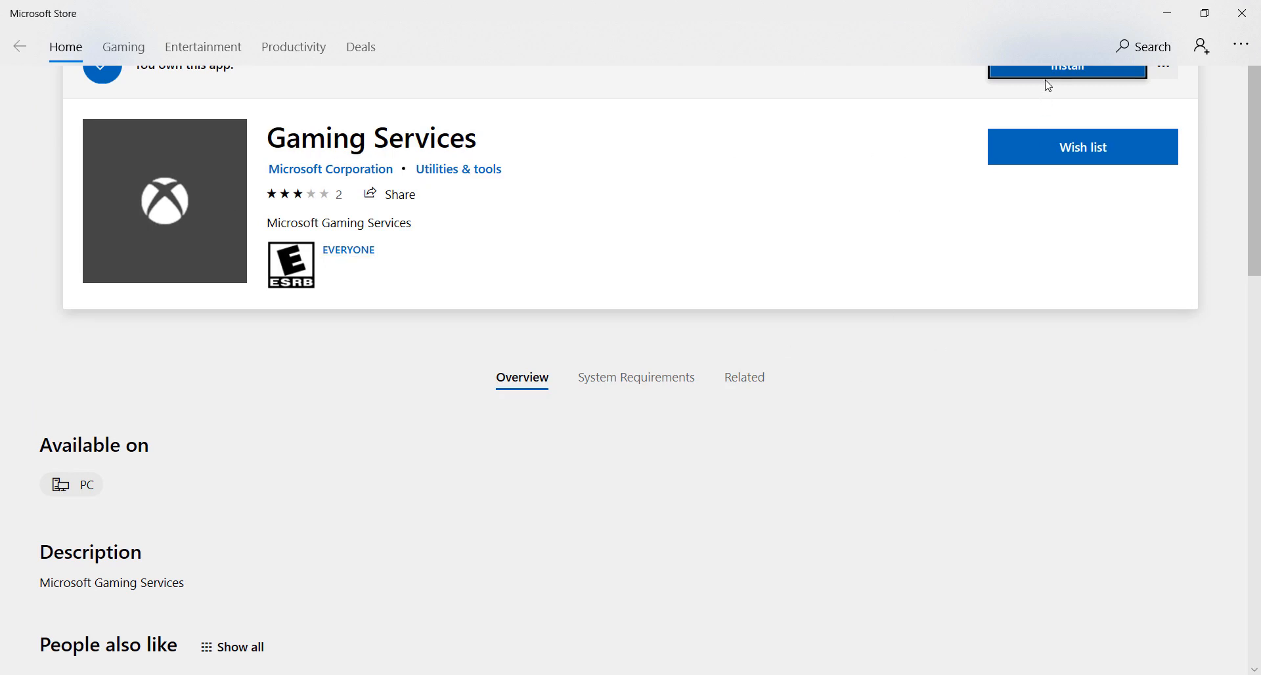
click(1067, 65)
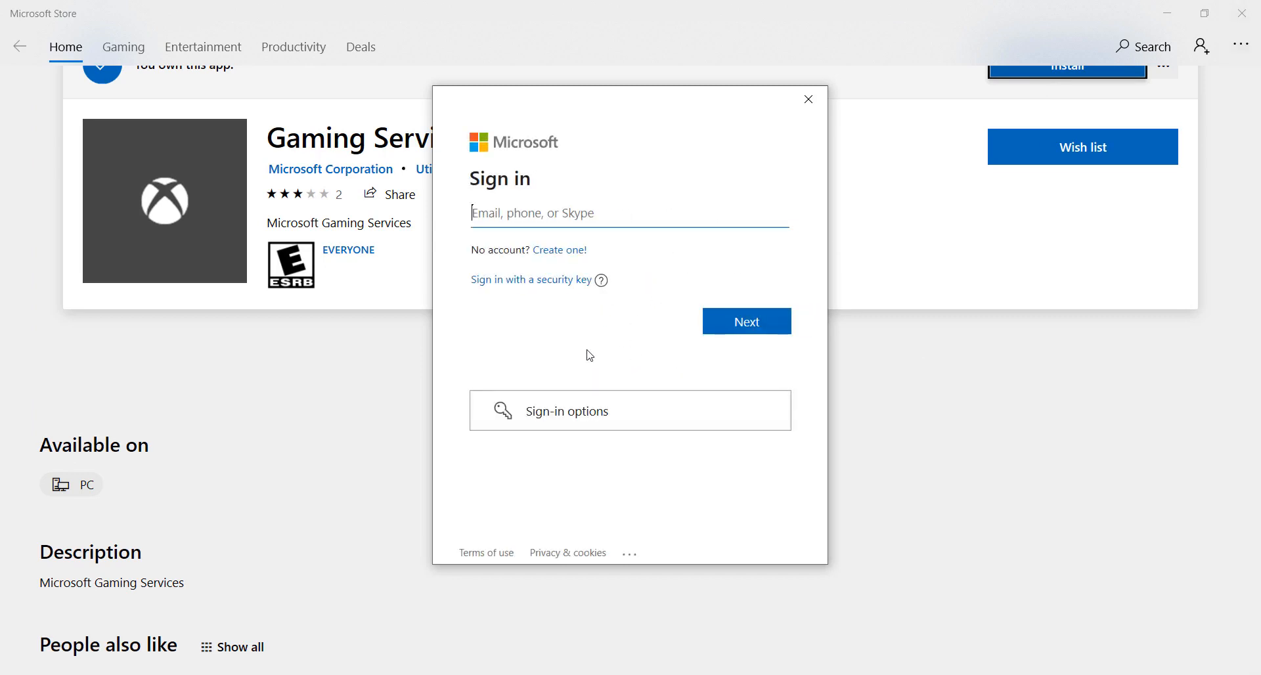
mouse_move(584, 528)
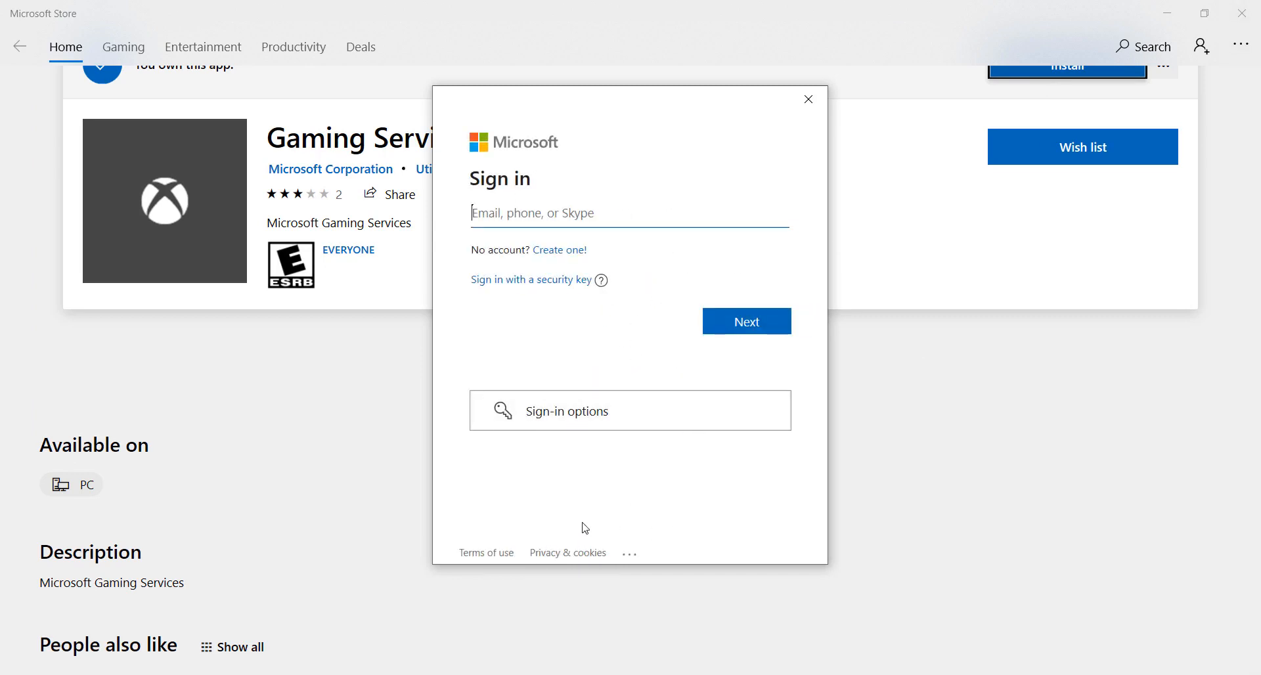
mouse_move(808, 99)
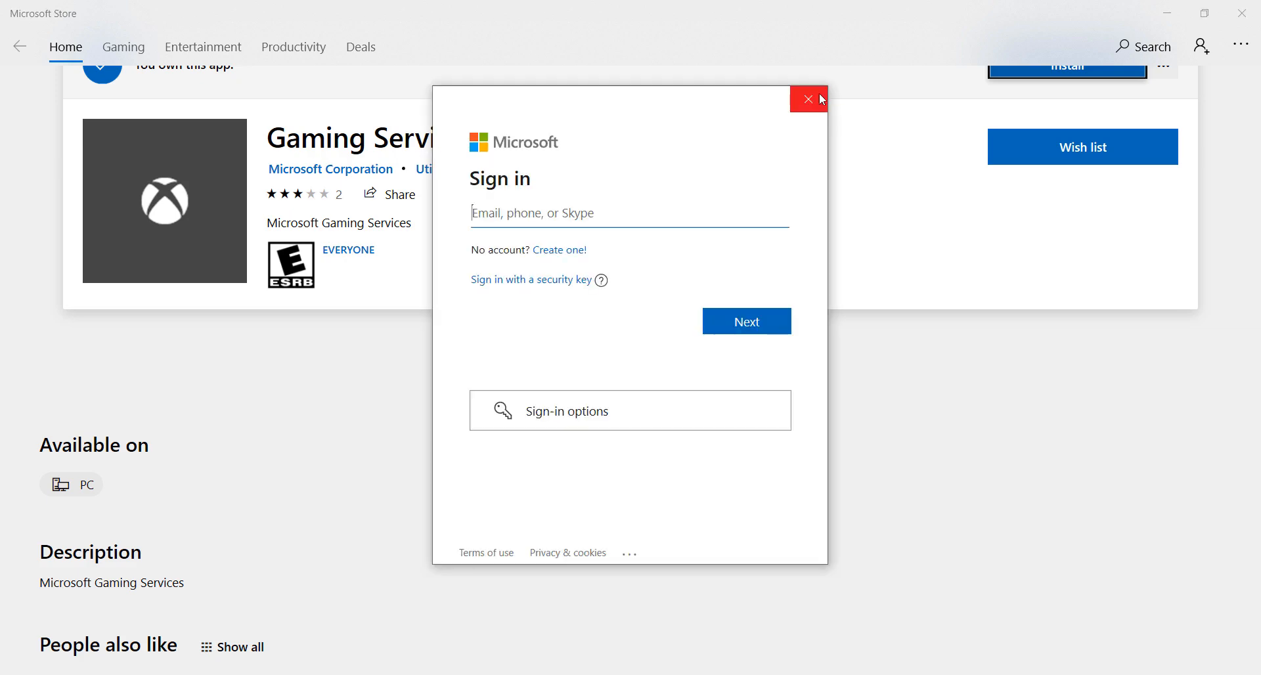
Dismiss the Microsoft sign-in prompt so the Gaming Services download proceeds
click(808, 99)
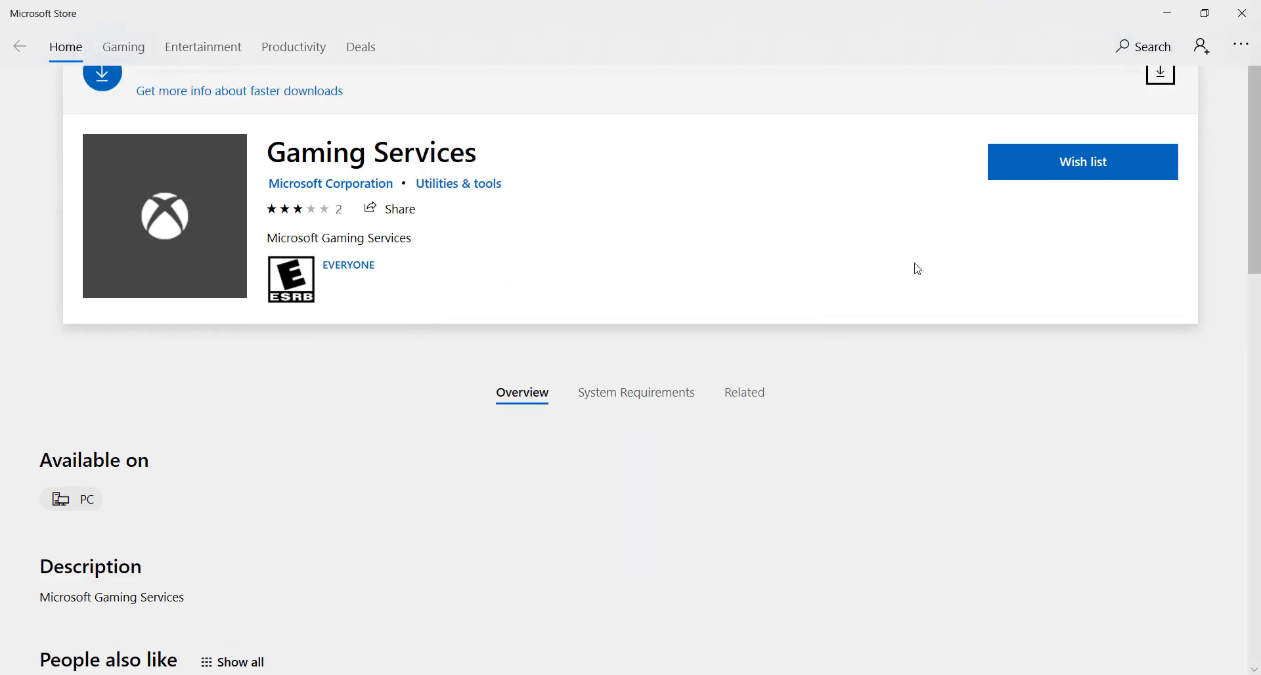
mouse_move(241, 447)
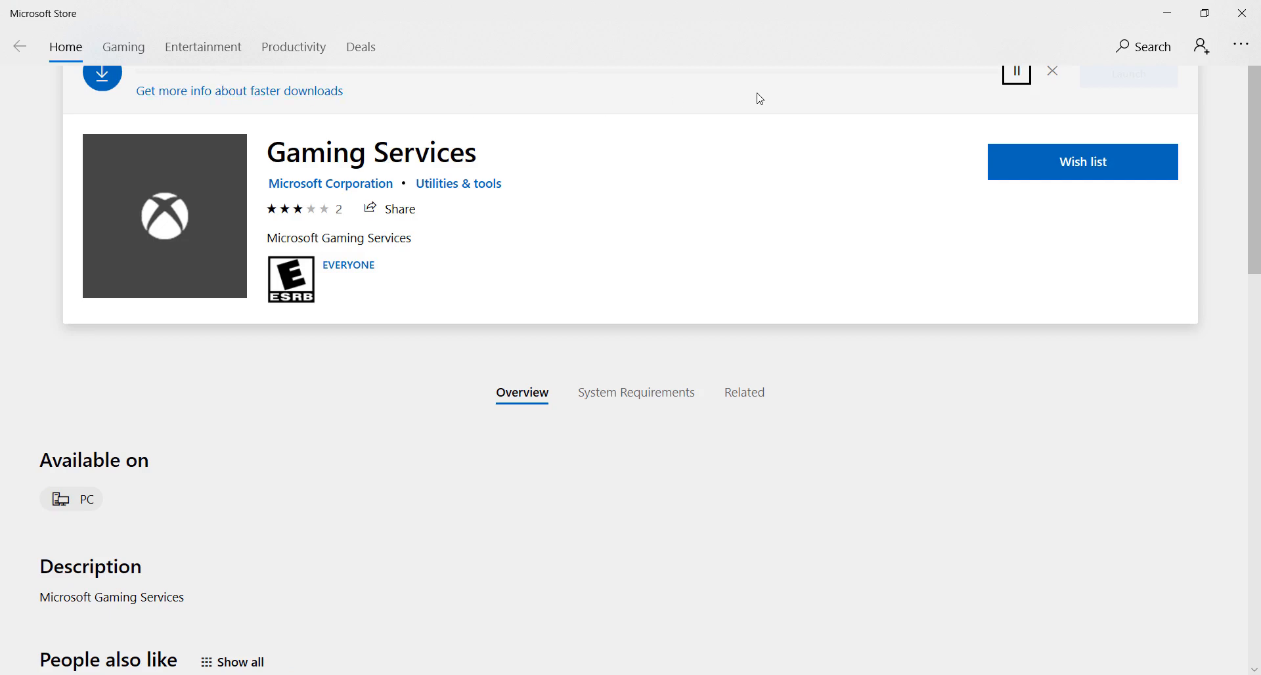
mouse_move(828, 96)
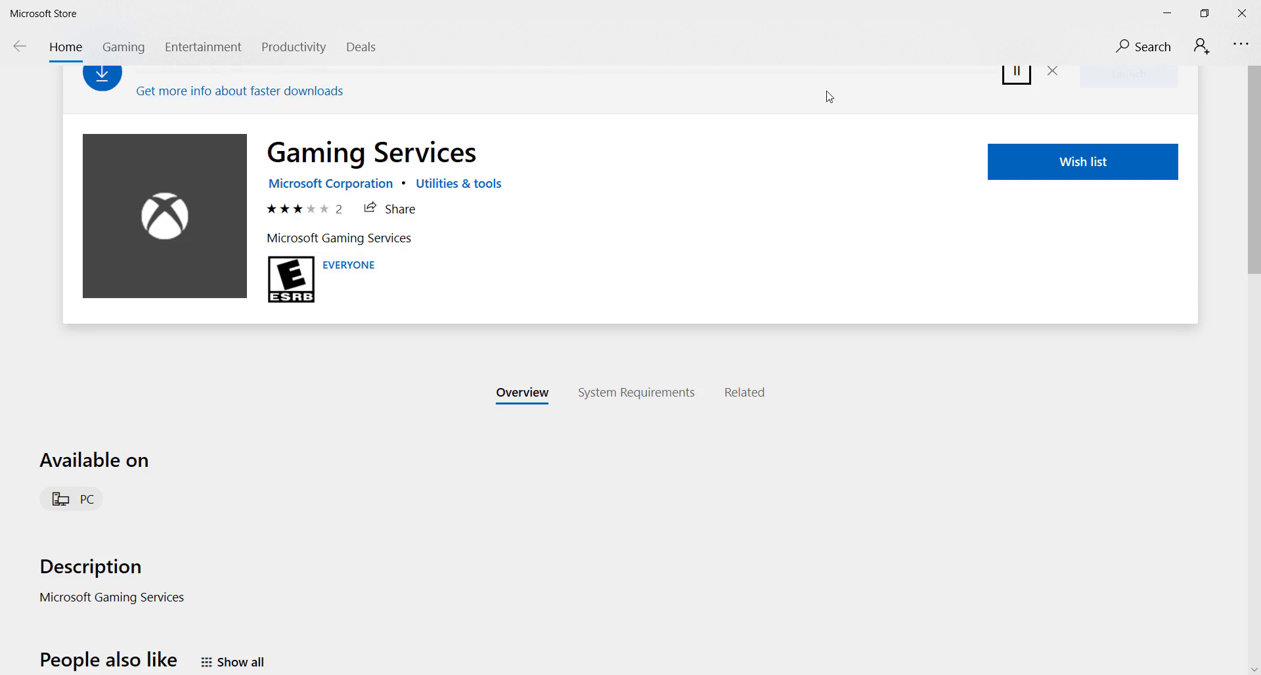
mouse_move(806, 290)
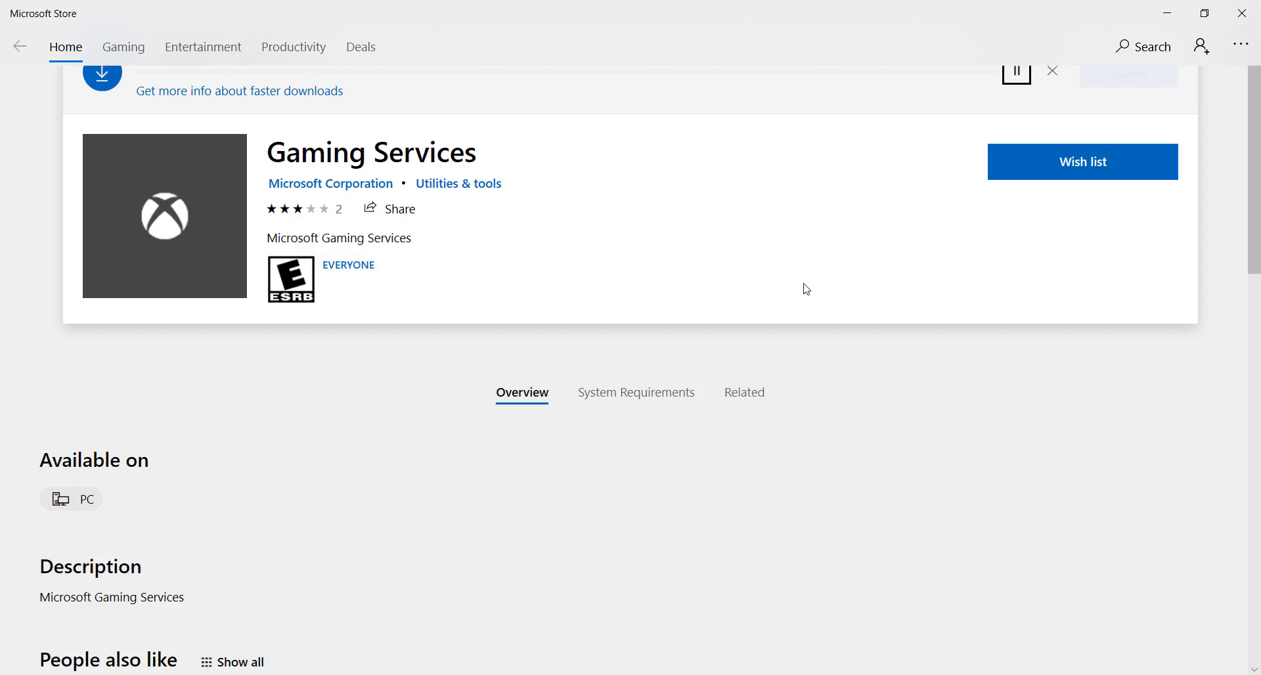
mouse_move(616, 384)
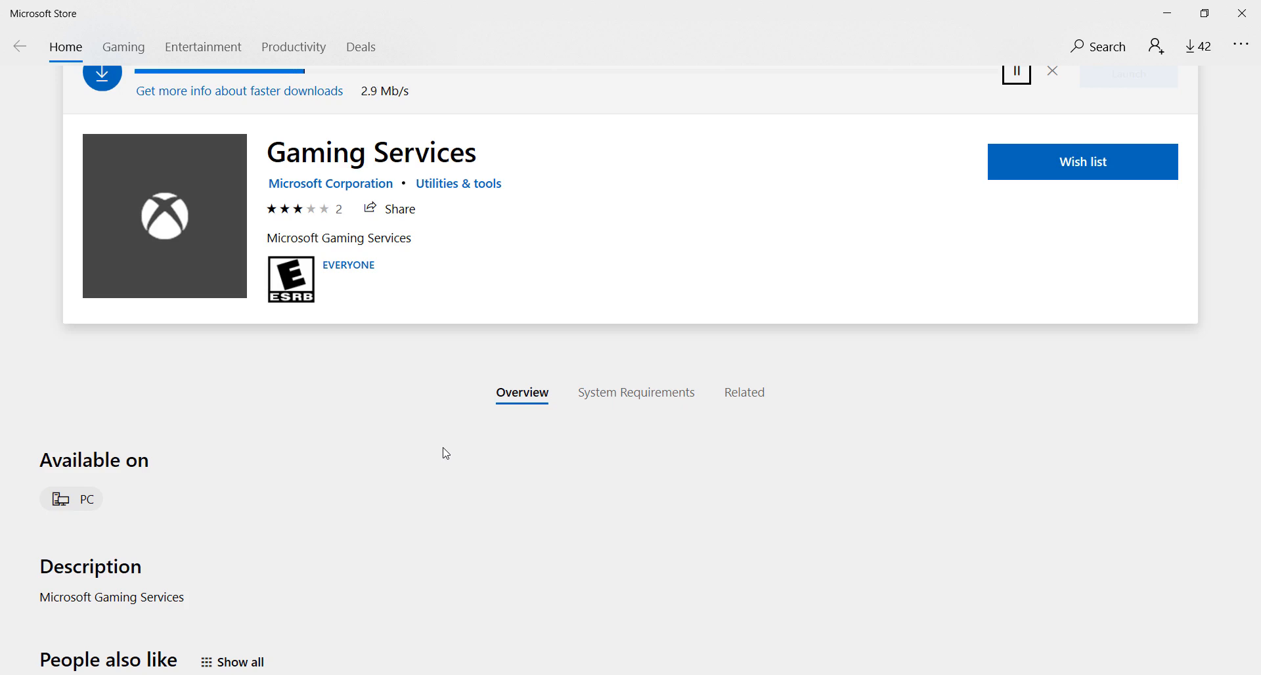
mouse_move(366, 271)
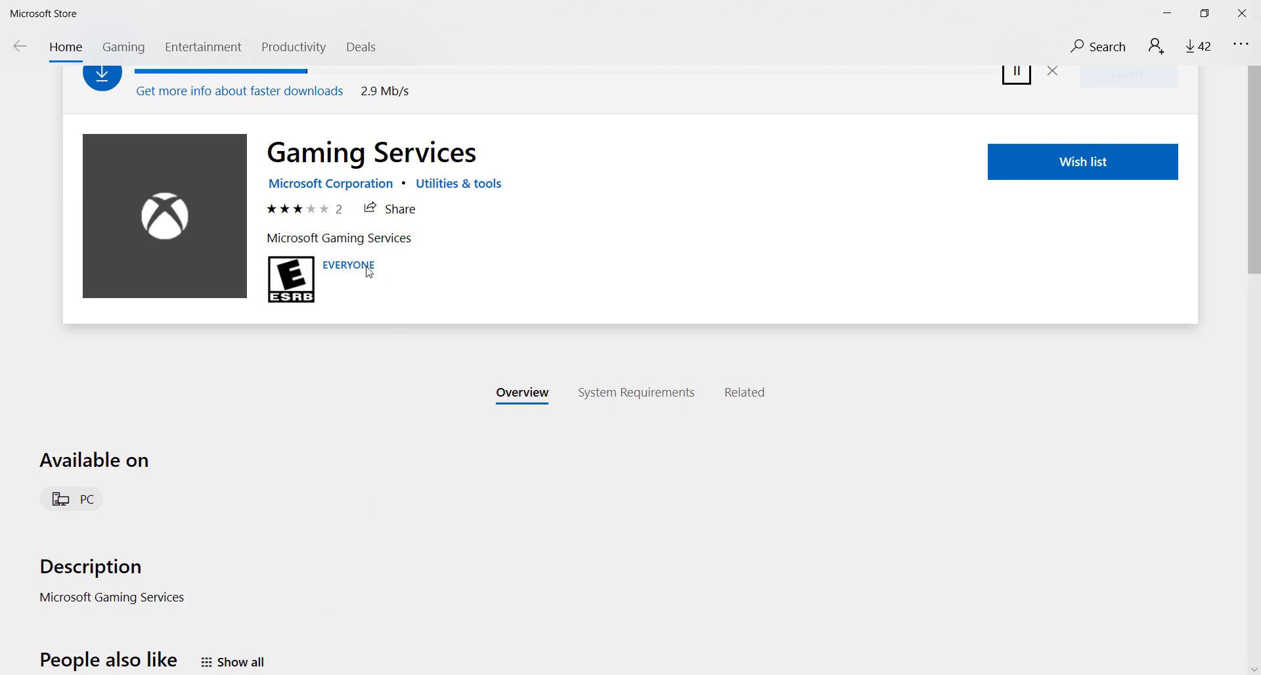
mouse_move(219, 82)
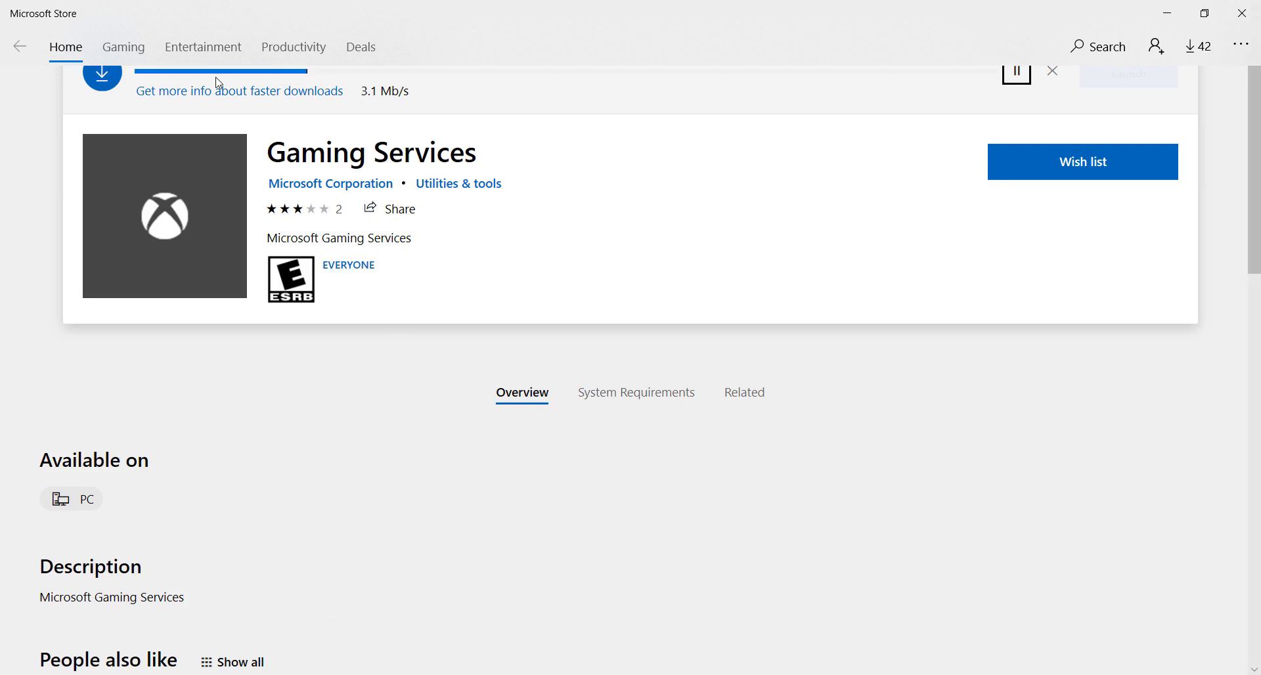
mouse_move(283, 82)
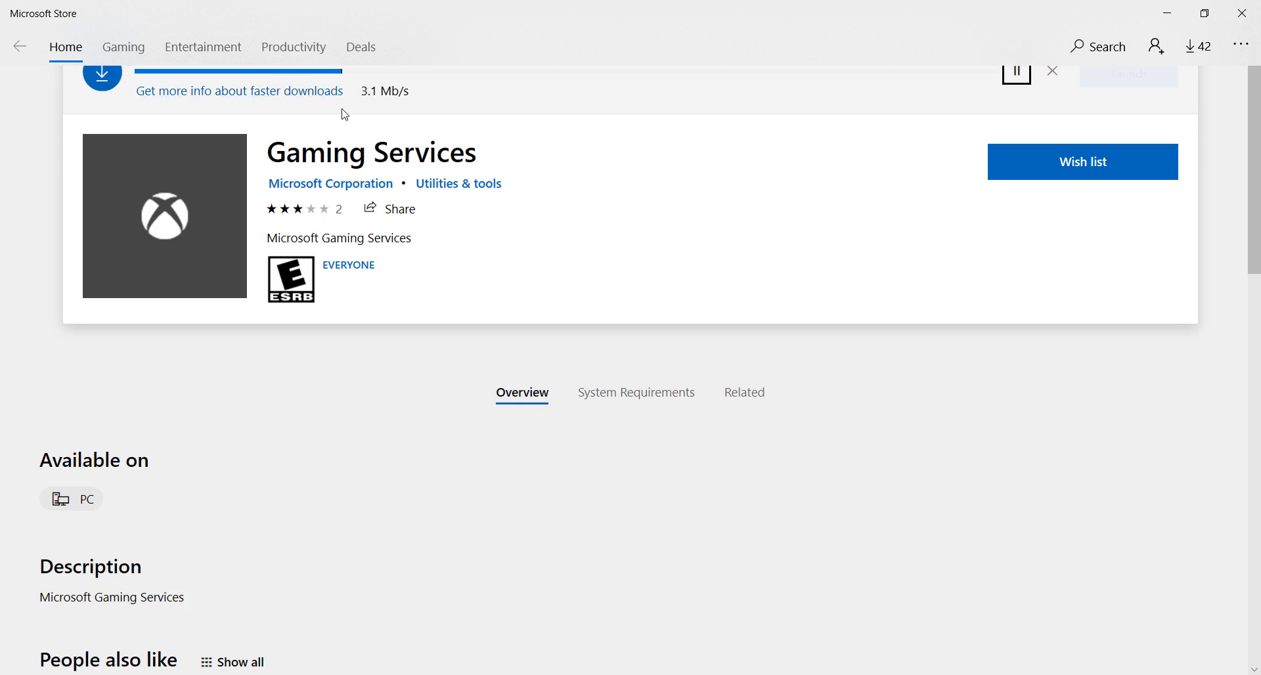
mouse_move(512, 100)
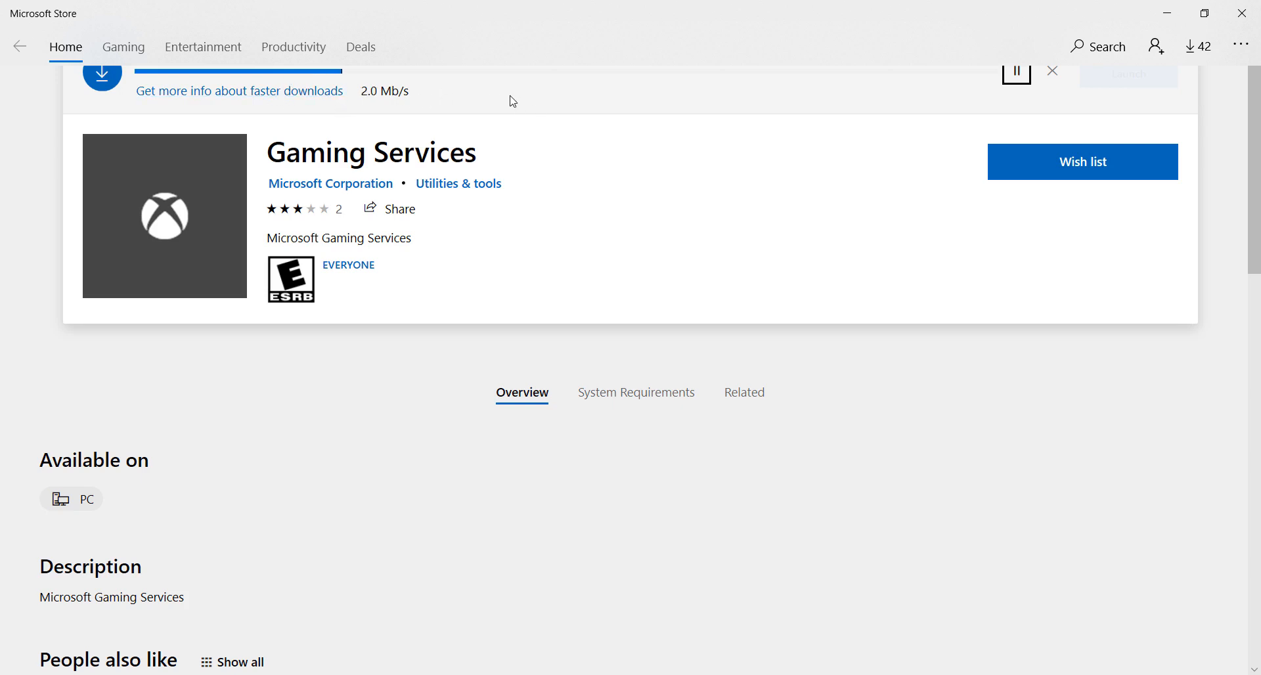
mouse_move(386, 94)
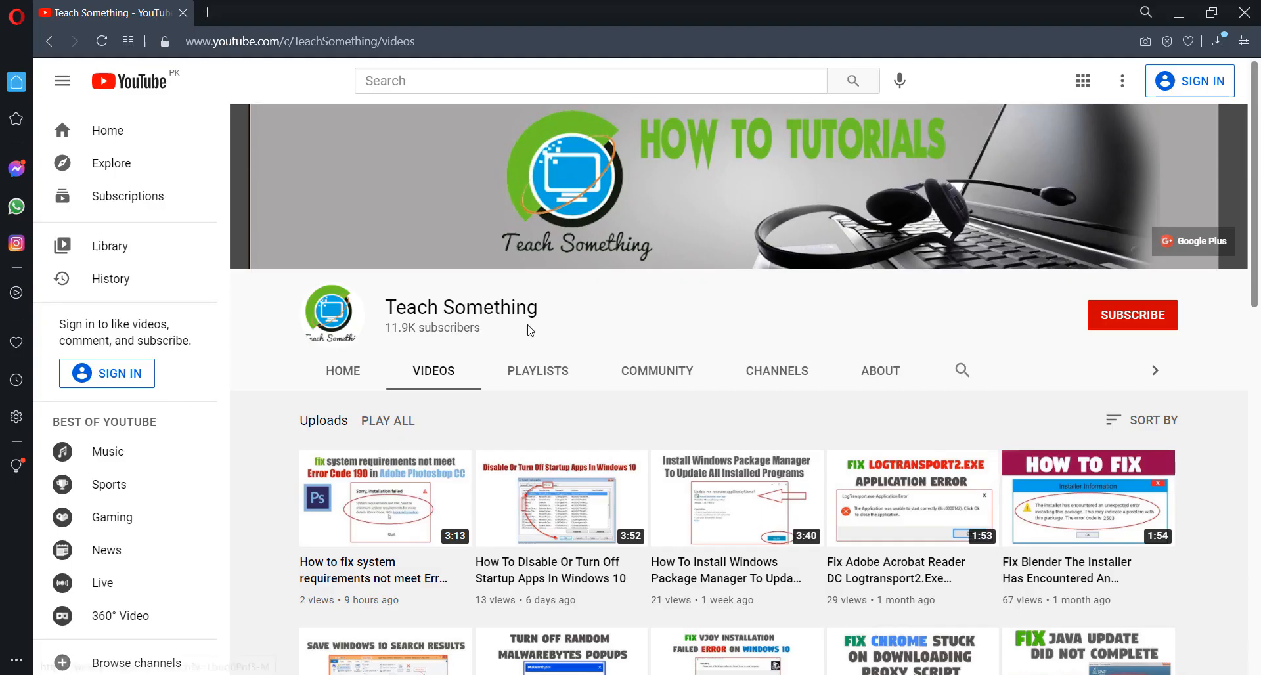
mouse_move(1149, 322)
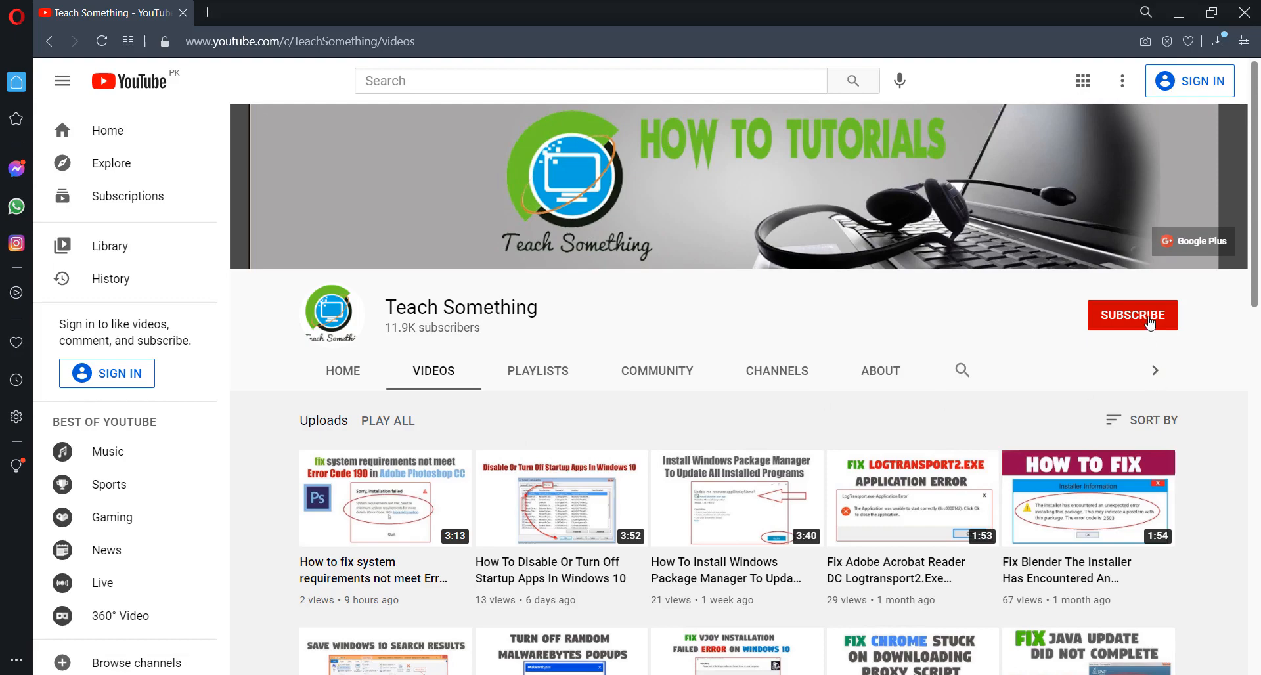